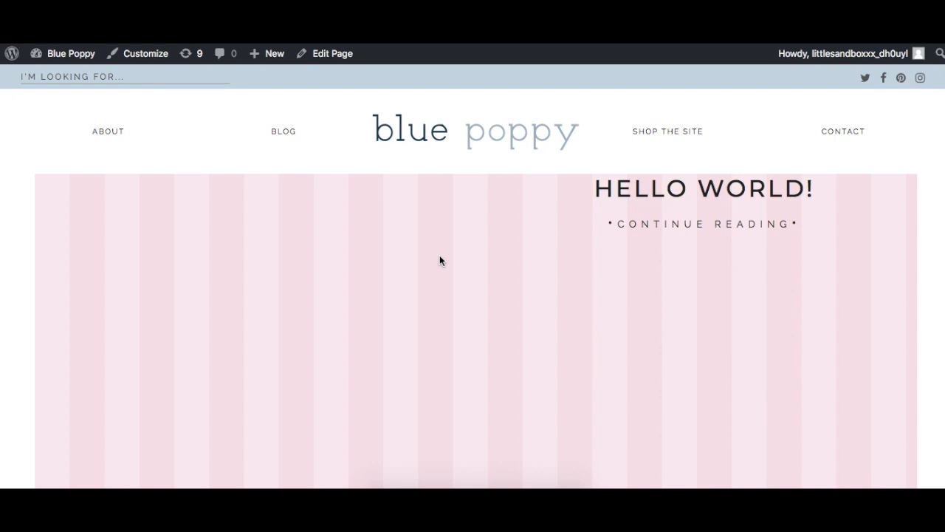
Step: From the Dashboard, go to Tools > Import and run the WordPress importer
{"action": "scroll", "scroll_direction": "down", "scroll_amount": 3}
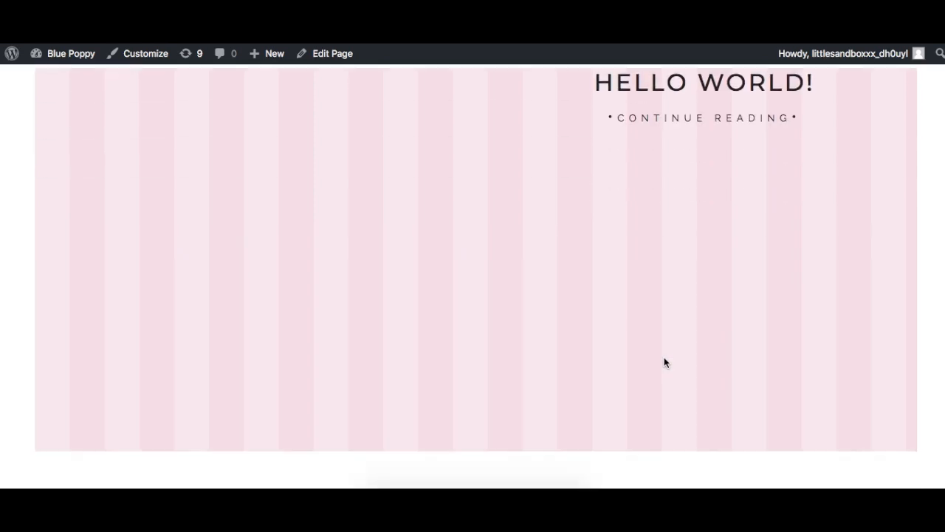
{"action": "scroll", "scroll_direction": "down", "scroll_amount": 3}
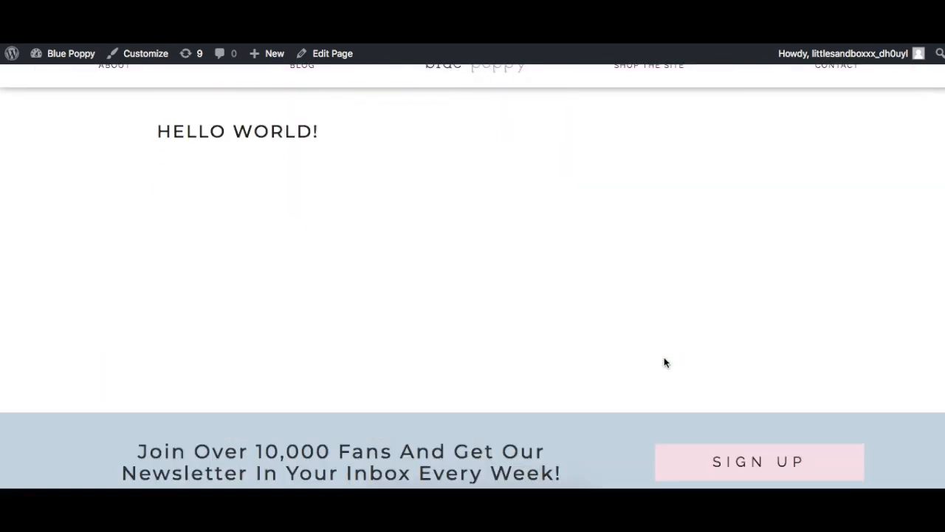
{"action": "scroll", "scroll_direction": "up", "scroll_amount": 3}
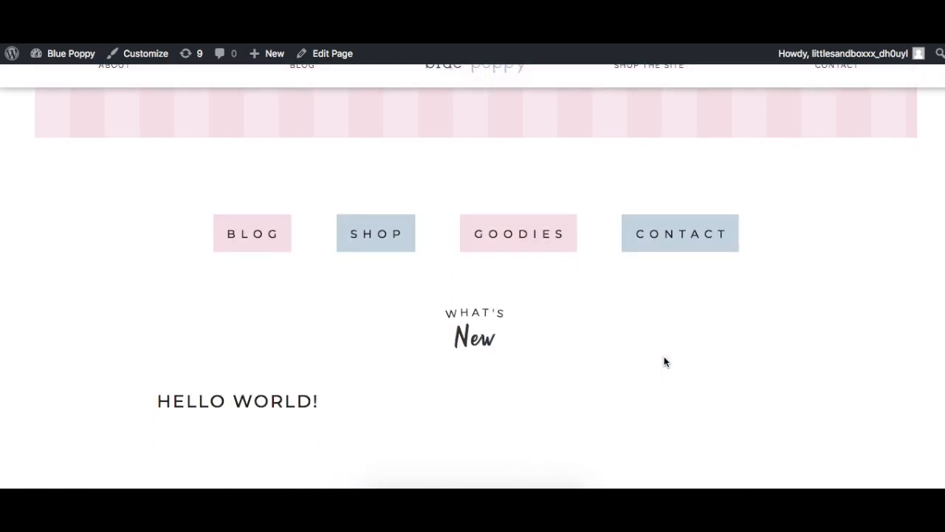
{"action": "scroll", "scroll_direction": "up", "scroll_amount": 3}
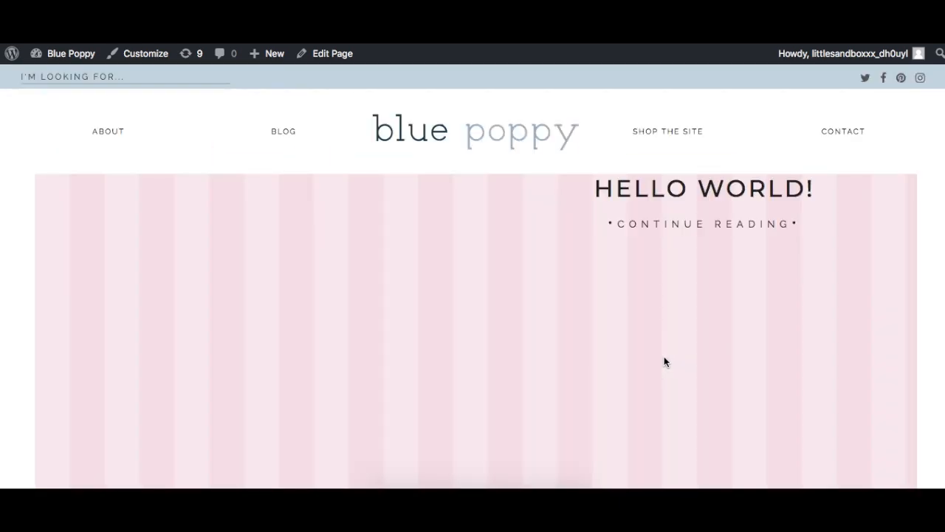
{"action": "scroll", "scroll_direction": "down", "scroll_amount": 3}
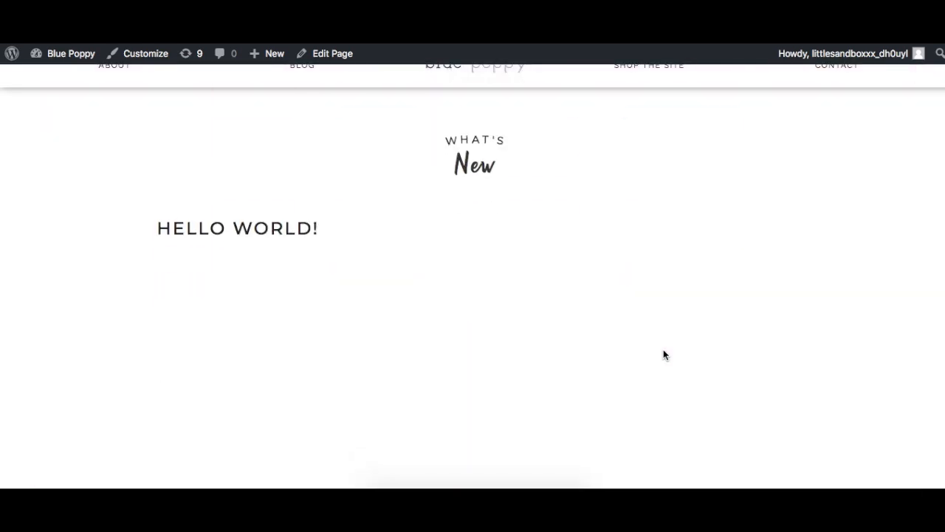
{"action": "scroll", "scroll_direction": "down", "scroll_amount": 3}
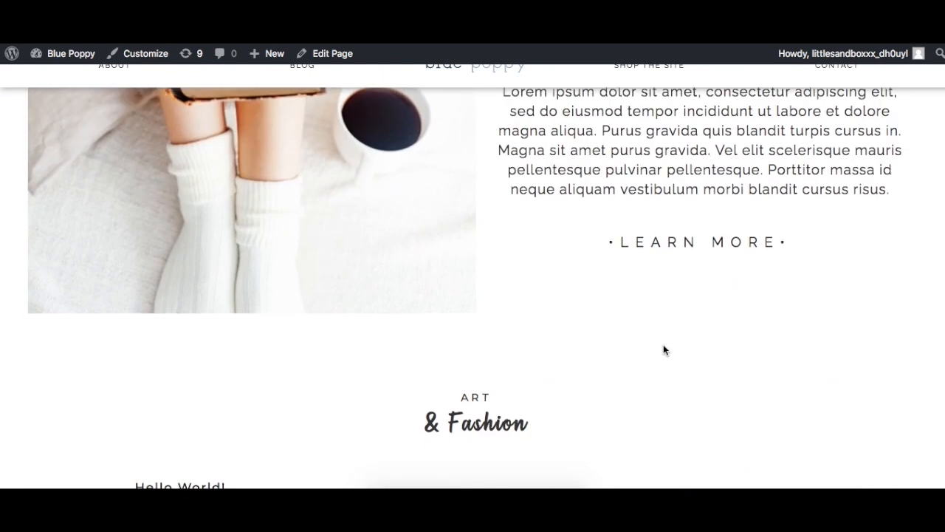
{"action": "scroll", "scroll_direction": "down", "scroll_amount": 3}
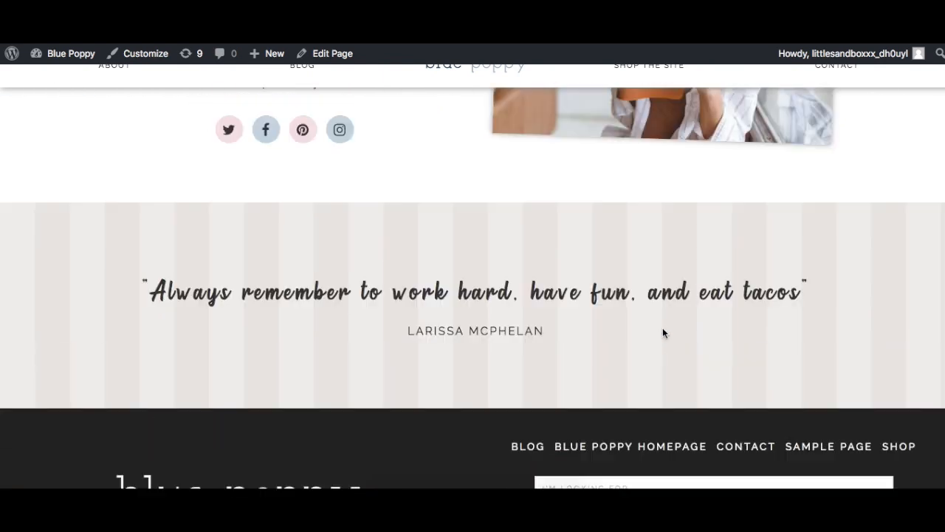
{"action": "scroll", "scroll_direction": "up", "scroll_amount": 3}
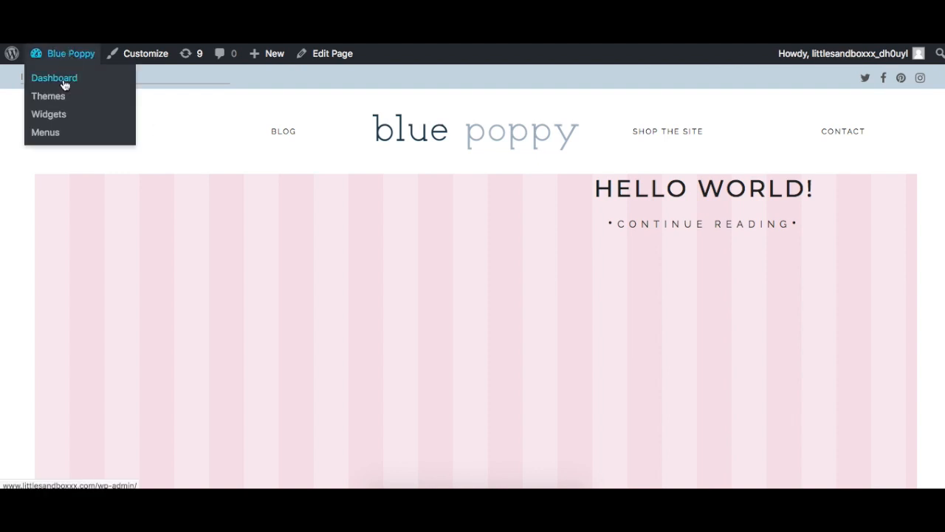
{"action": "left_click", "coordinate": [54, 78]}
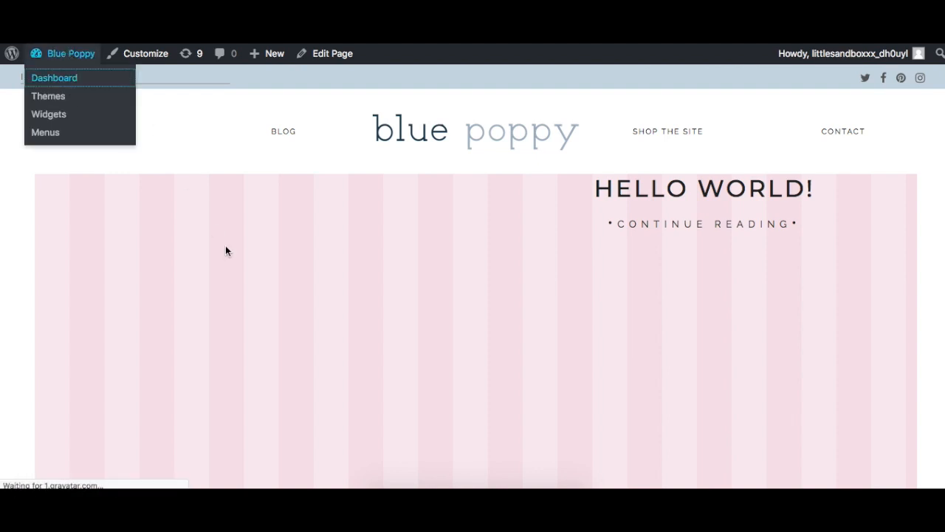
{"action": "left_click", "coordinate": [54, 78]}
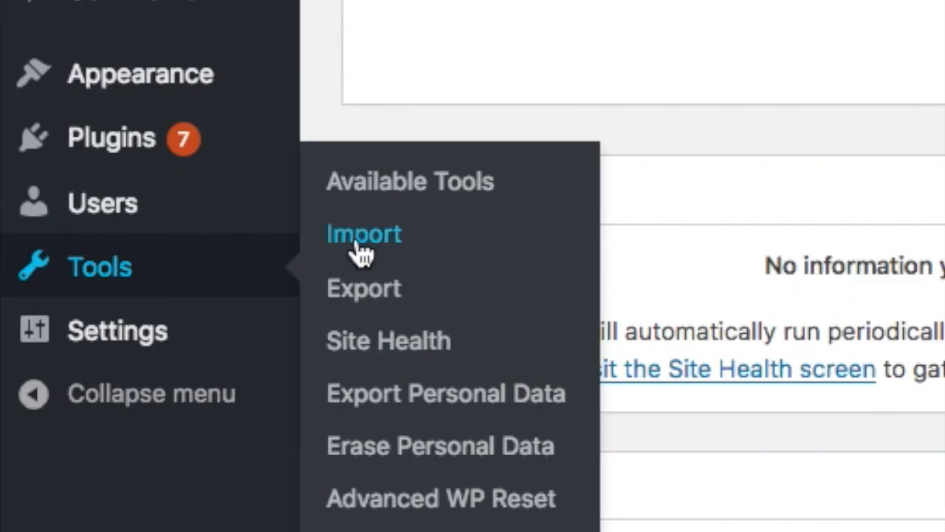
{"action": "left_click", "coordinate": [364, 233]}
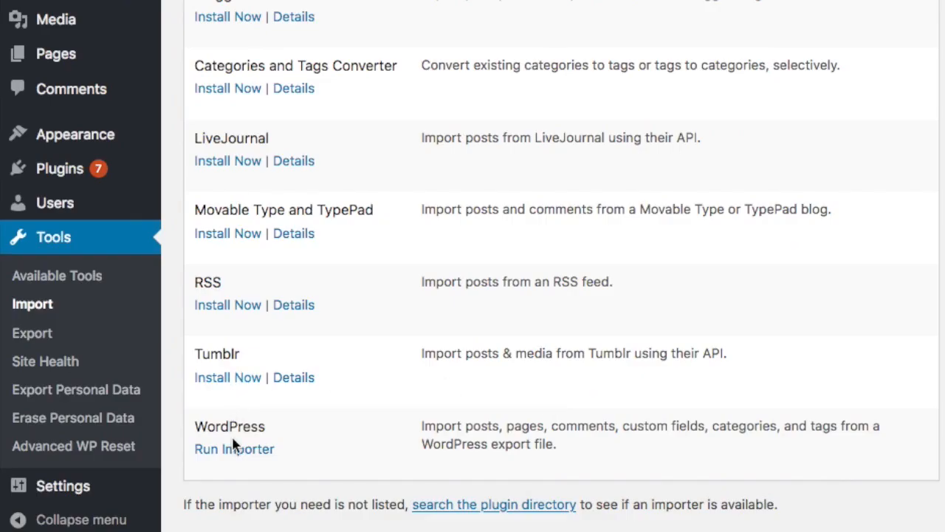
{"action": "mouse_move", "coordinate": [234, 449]}
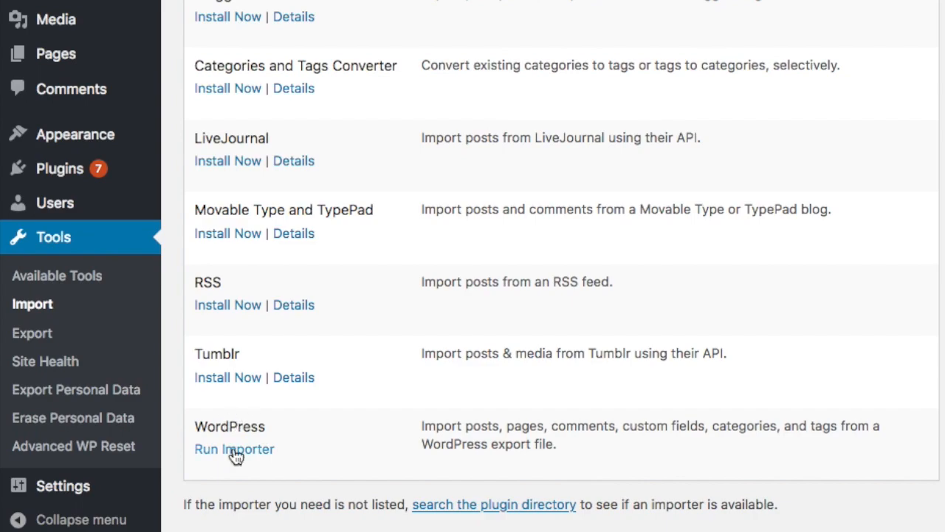
{"action": "left_click", "coordinate": [234, 448]}
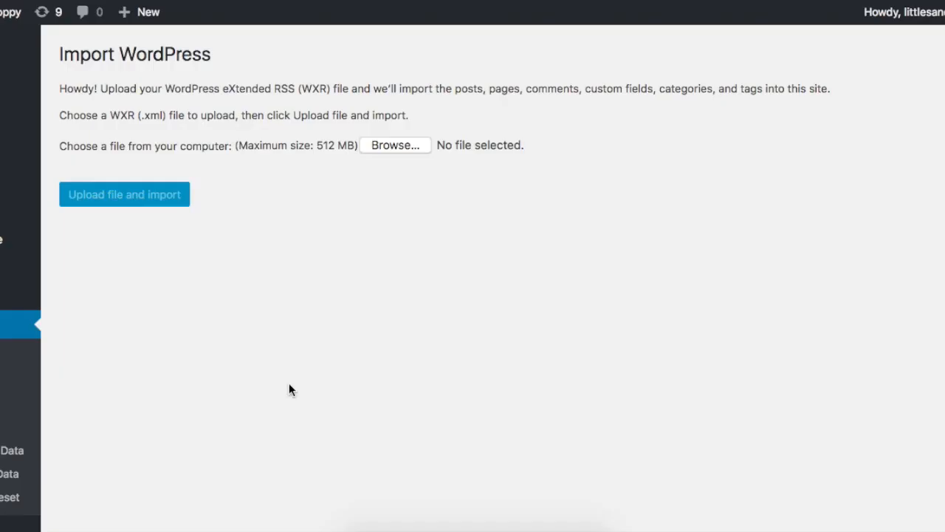
Step: Upload blue-poppy-demo-posts.xml from the Blue Poppy folder into the importer
{"action": "left_click", "coordinate": [395, 145]}
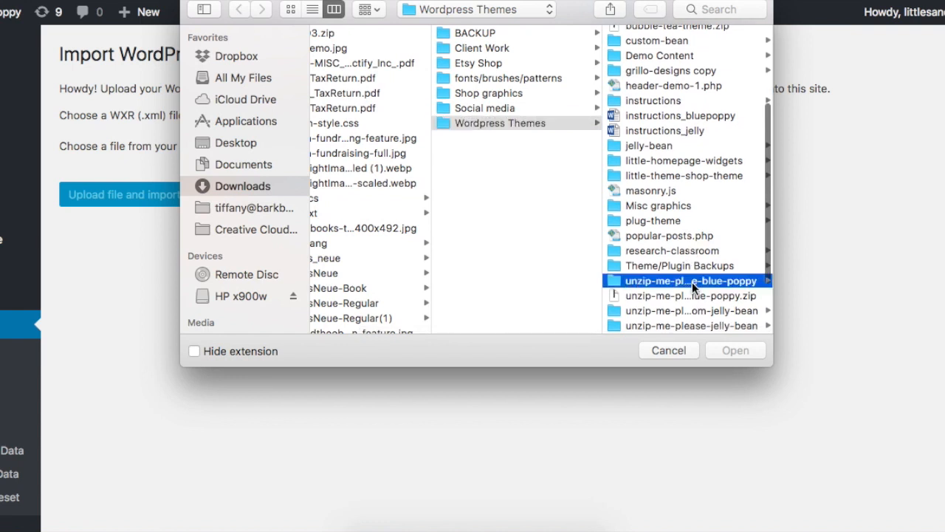
{"action": "left_click", "coordinate": [735, 349]}
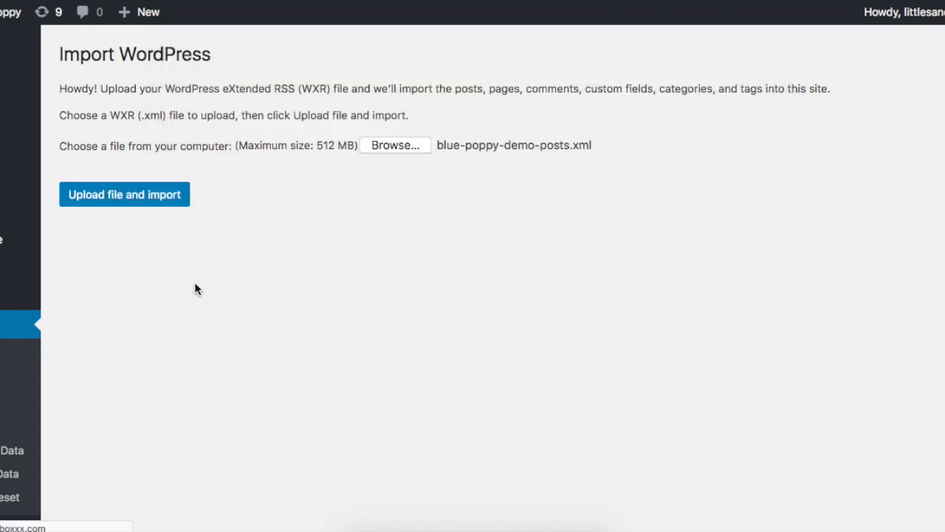
{"action": "left_click", "coordinate": [124, 194]}
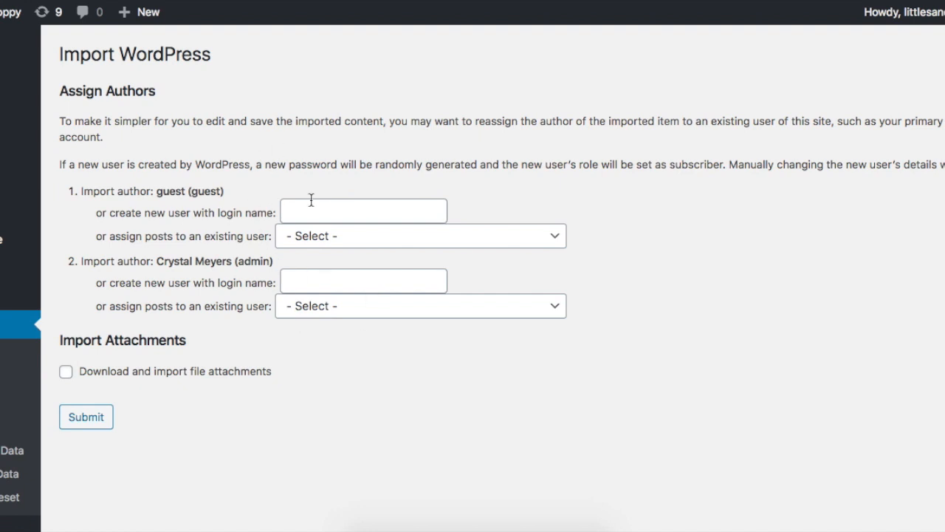
Step: Tick 'Download and import file attachments' for the demo posts import
{"action": "scroll", "scroll_direction": "down", "scroll_amount": 3}
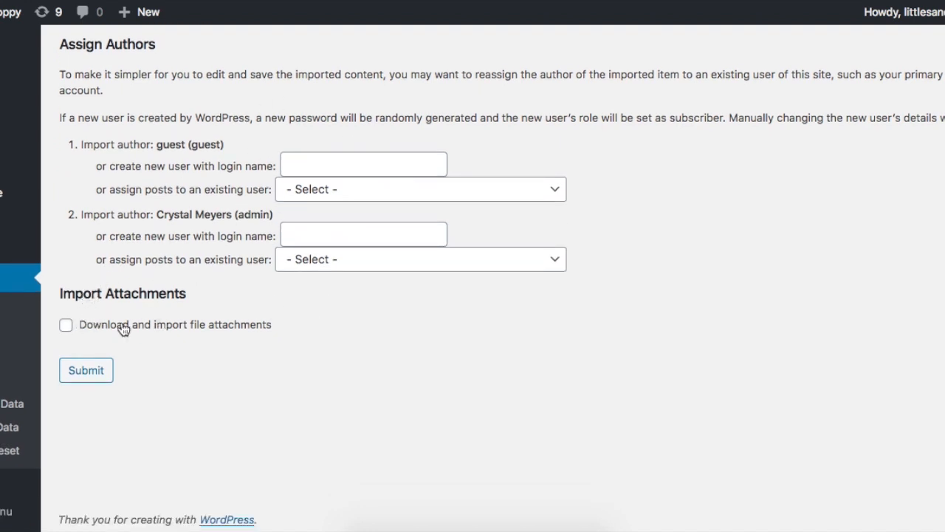
{"action": "left_click", "coordinate": [66, 325]}
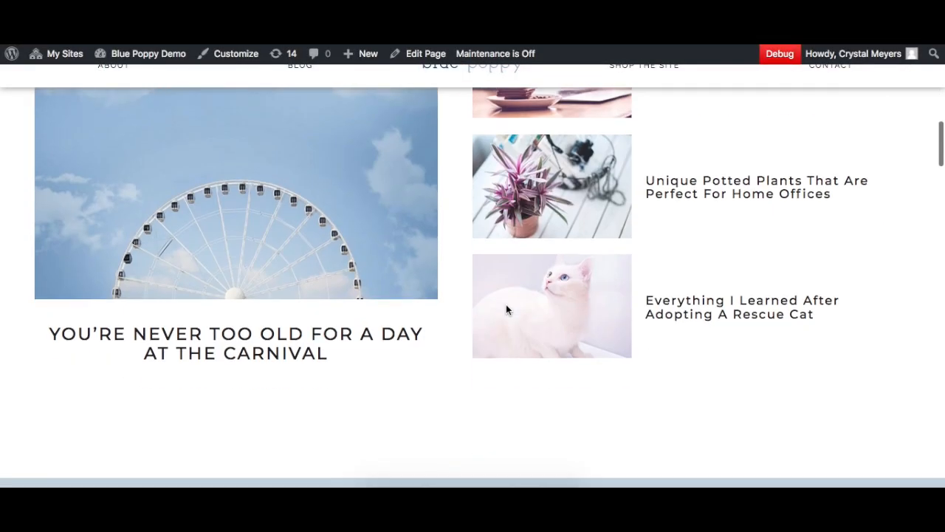
{"action": "scroll", "scroll_direction": "down", "scroll_amount": 3}
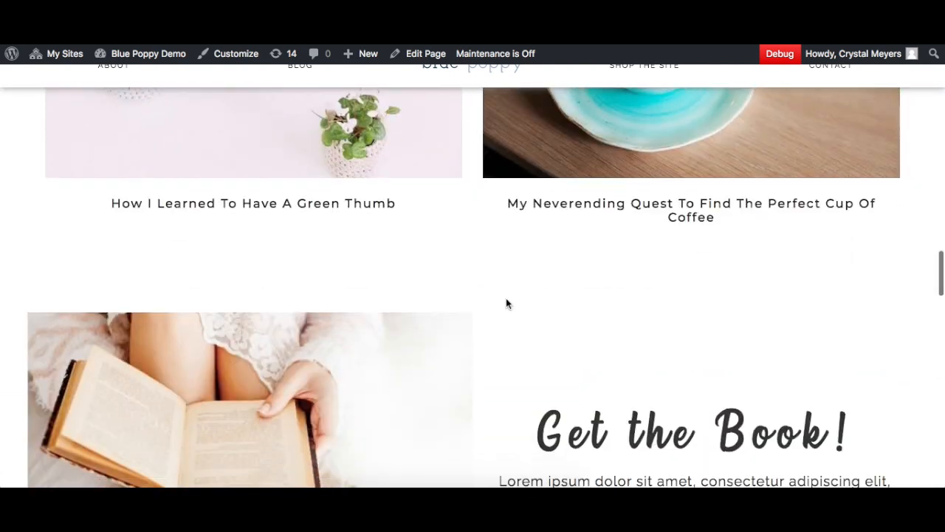
{"action": "scroll", "scroll_direction": "down", "scroll_amount": 3}
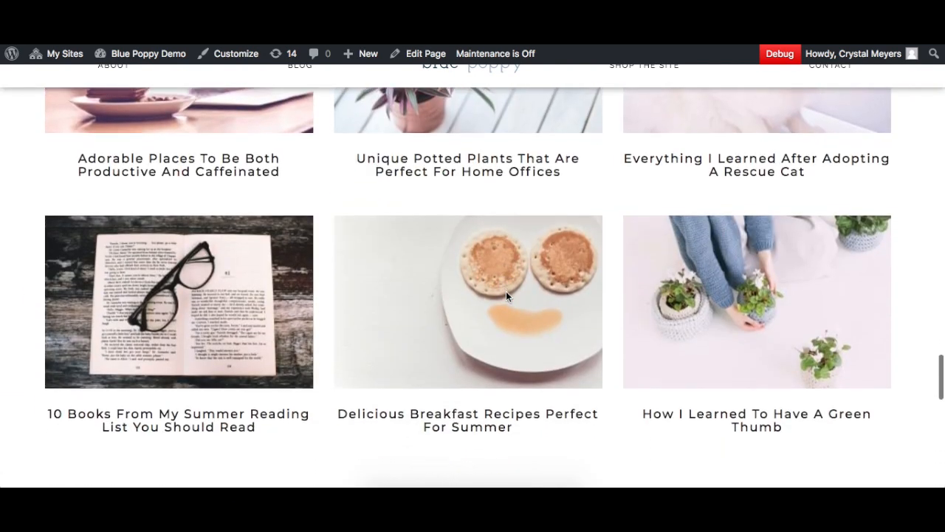
{"action": "scroll", "scroll_direction": "up", "scroll_amount": 3}
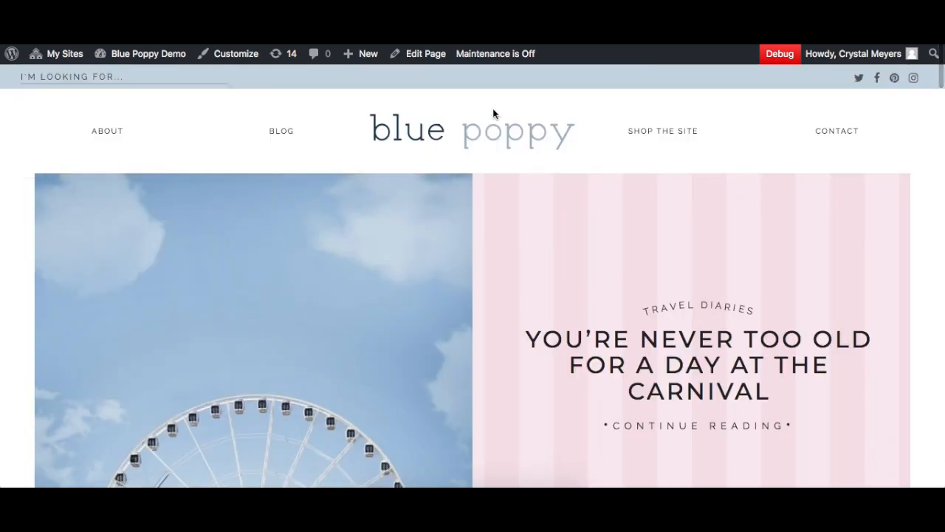
{"action": "mouse_move", "coordinate": [459, 150]}
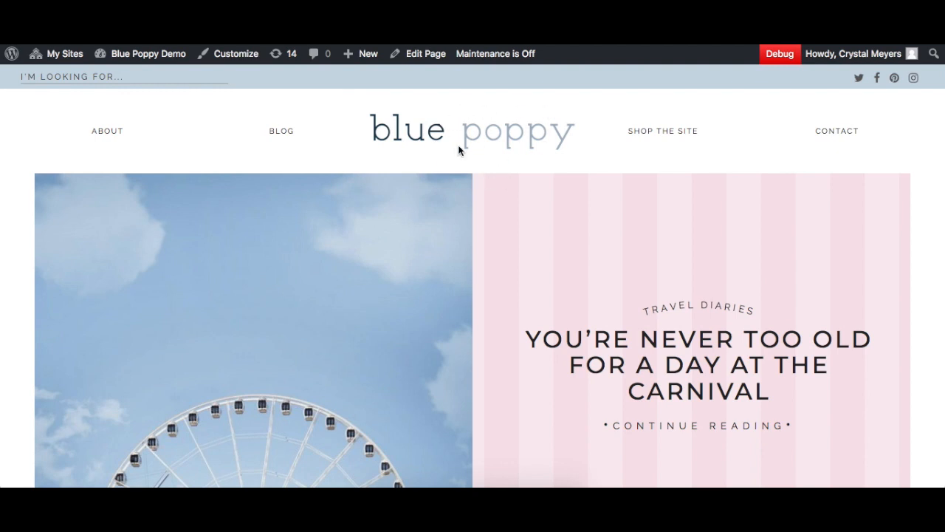
{"action": "mouse_move", "coordinate": [244, 78]}
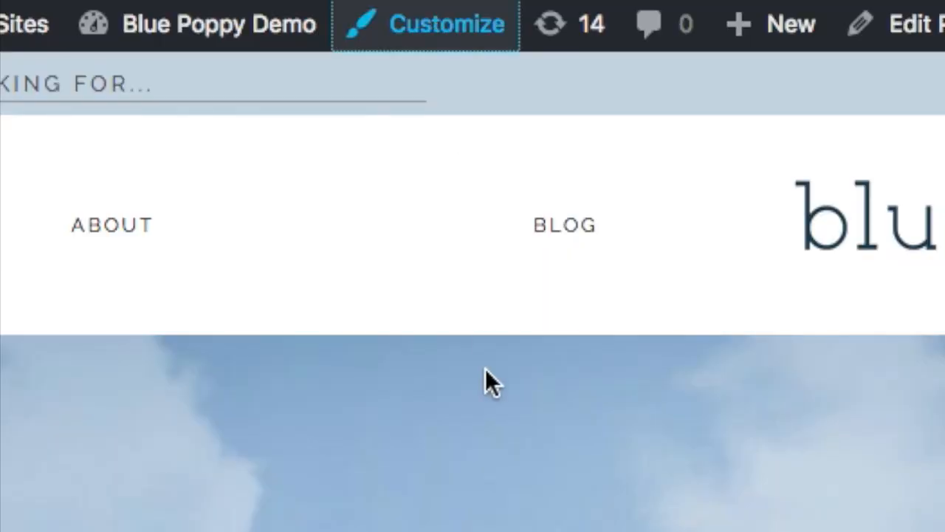
Step: In General Theme Options, set 'Display the logo or your site title?' to Site Title
{"action": "left_click", "coordinate": [425, 24]}
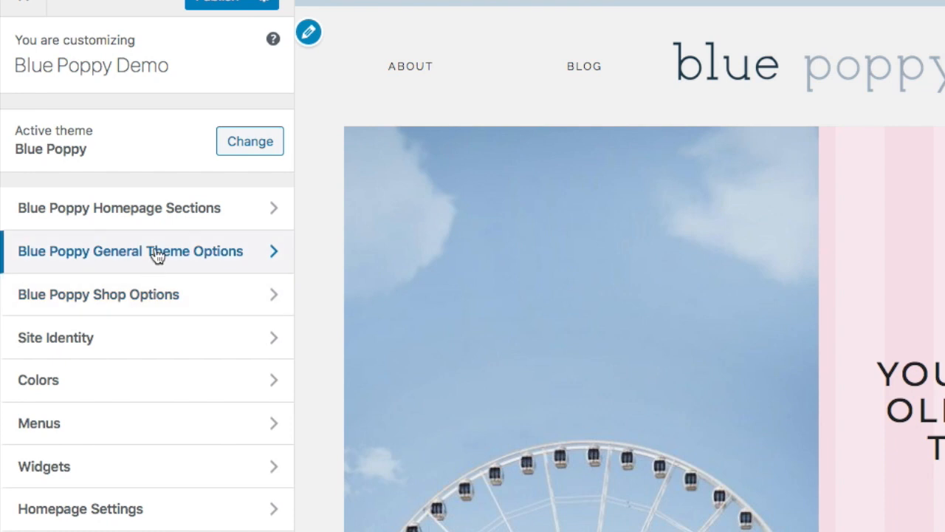
{"action": "left_click", "coordinate": [130, 251]}
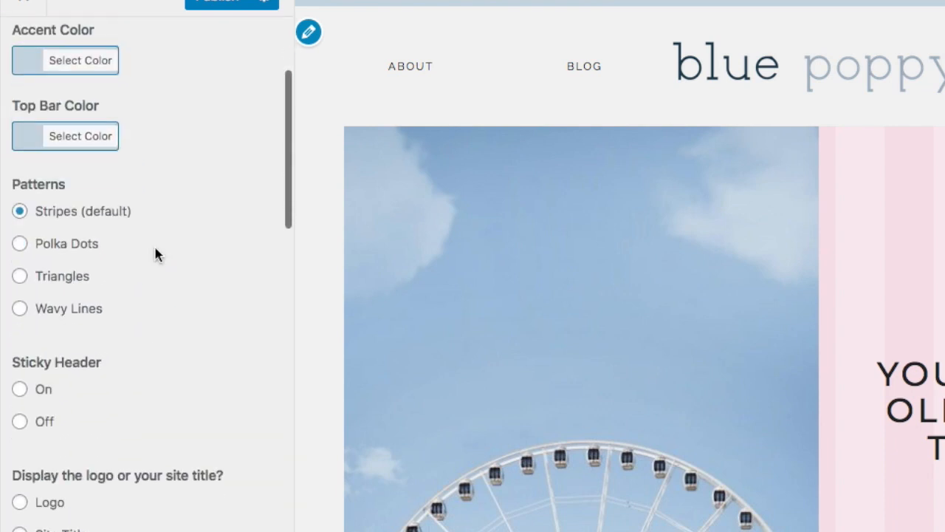
{"action": "scroll", "scroll_direction": "up", "scroll_amount": 3}
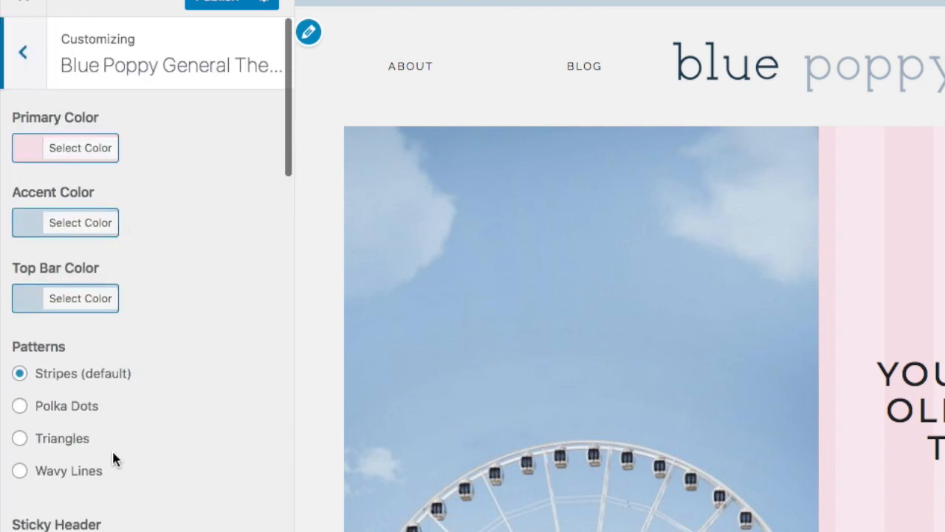
{"action": "scroll", "scroll_direction": "down", "scroll_amount": 3}
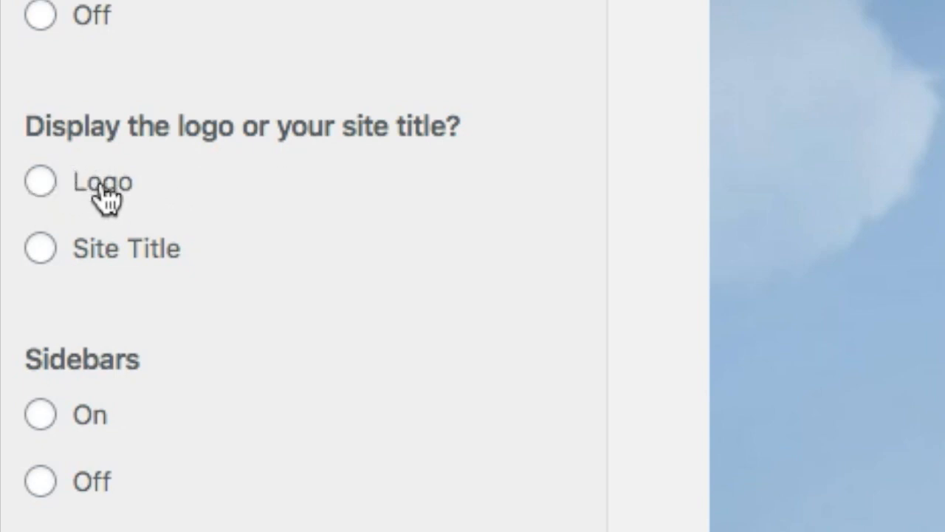
{"action": "mouse_move", "coordinate": [140, 255]}
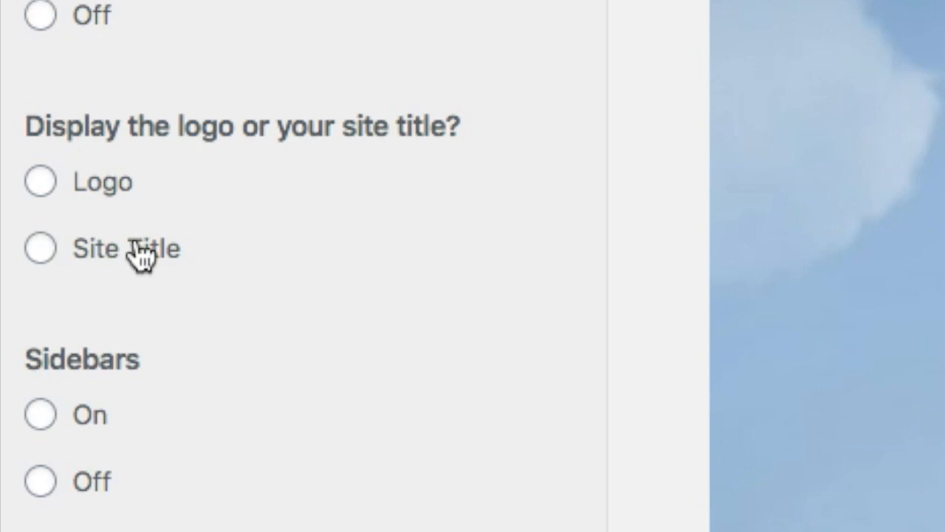
{"action": "left_click", "coordinate": [40, 248]}
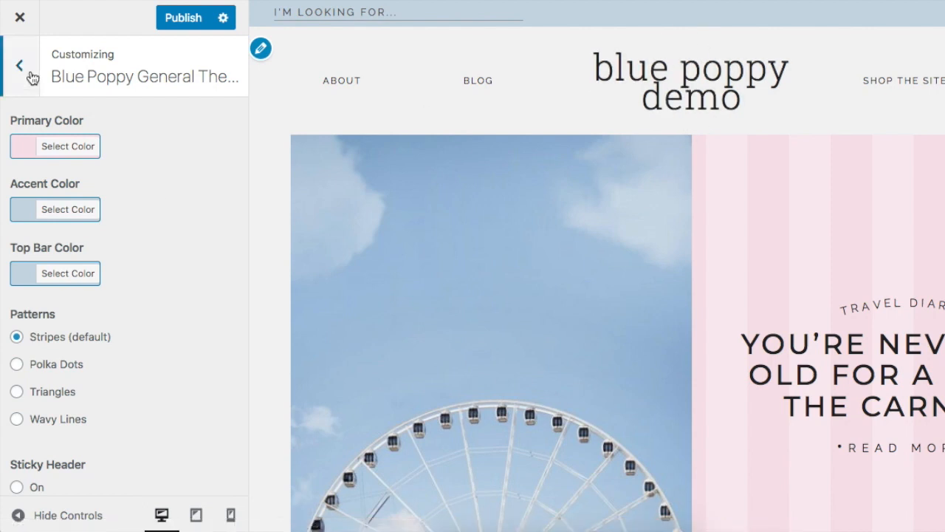
Step: Review the Site Identity title 'Blue Poppy Demo' and tagline, then return to the Customizer menu
{"action": "left_click", "coordinate": [20, 65]}
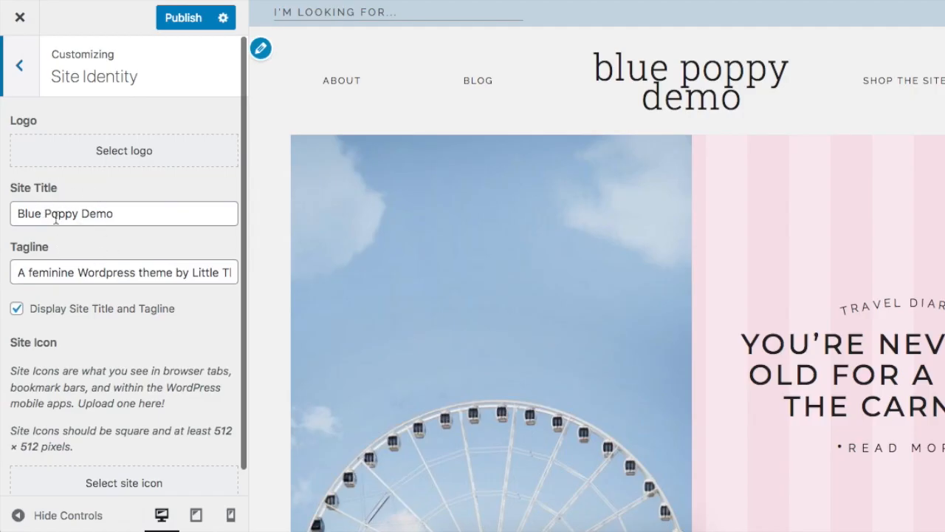
{"action": "left_click", "coordinate": [124, 272]}
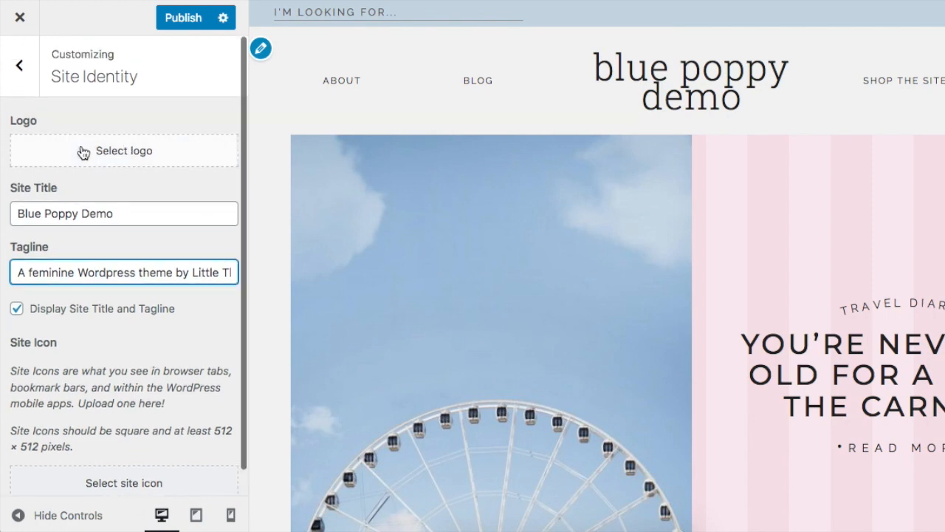
{"action": "left_click", "coordinate": [20, 65]}
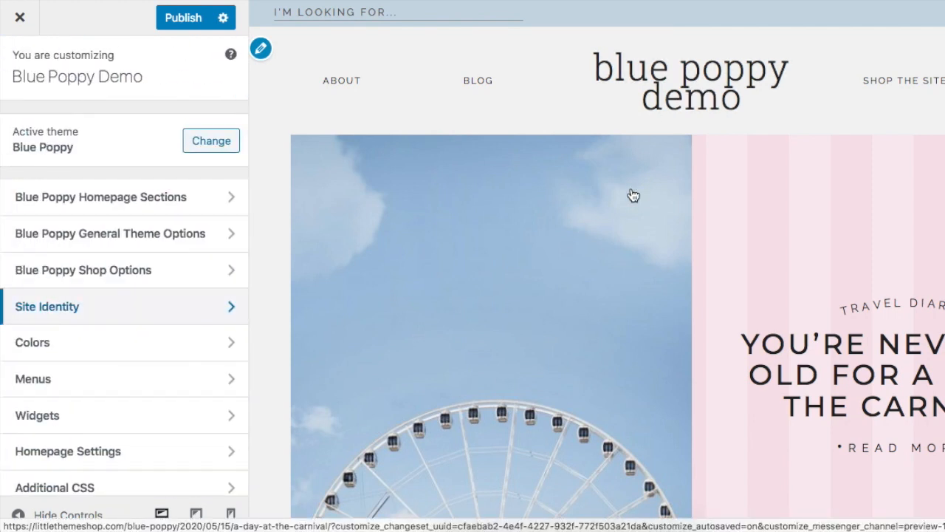
Step: In General Theme Options, set 'Display a logo in the footer' to Off
{"action": "scroll", "scroll_direction": "down", "scroll_amount": 3}
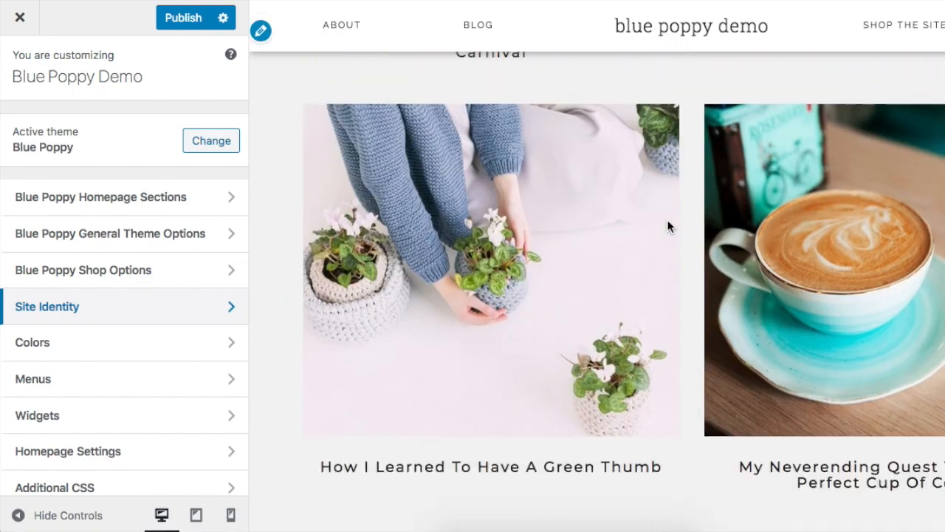
{"action": "scroll", "scroll_direction": "down", "scroll_amount": 3}
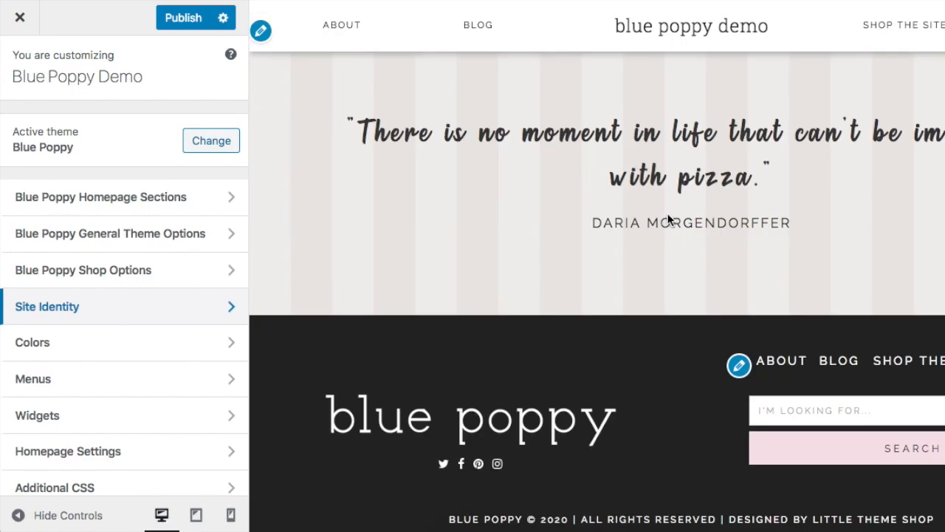
{"action": "mouse_move", "coordinate": [447, 438]}
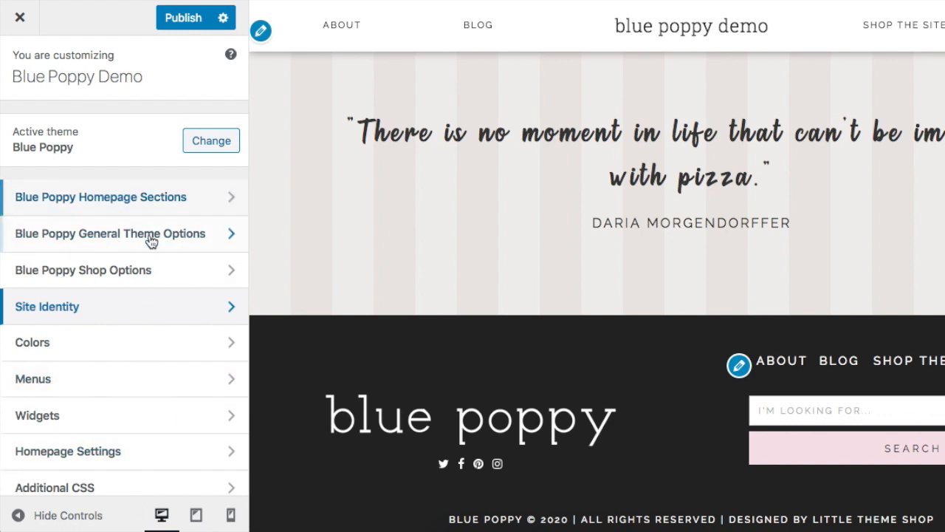
{"action": "left_click", "coordinate": [109, 234]}
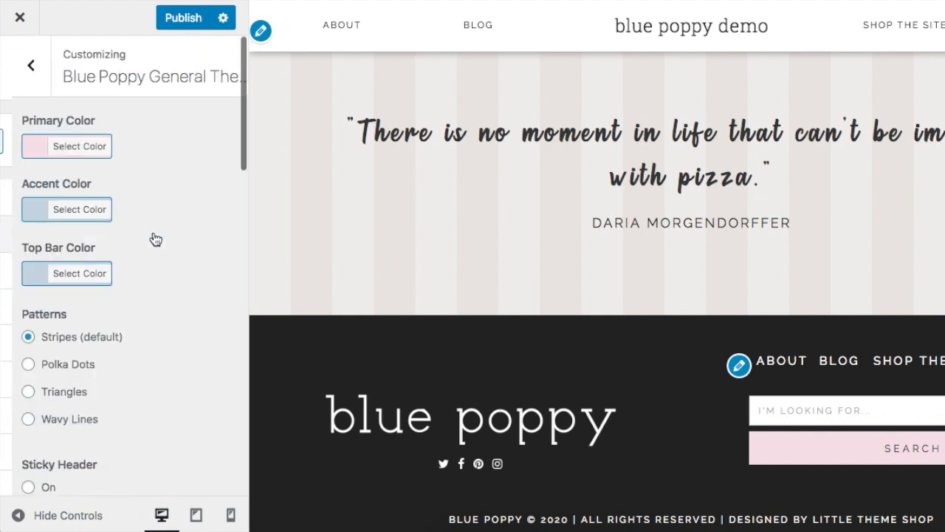
{"action": "scroll", "scroll_direction": "down", "scroll_amount": 3}
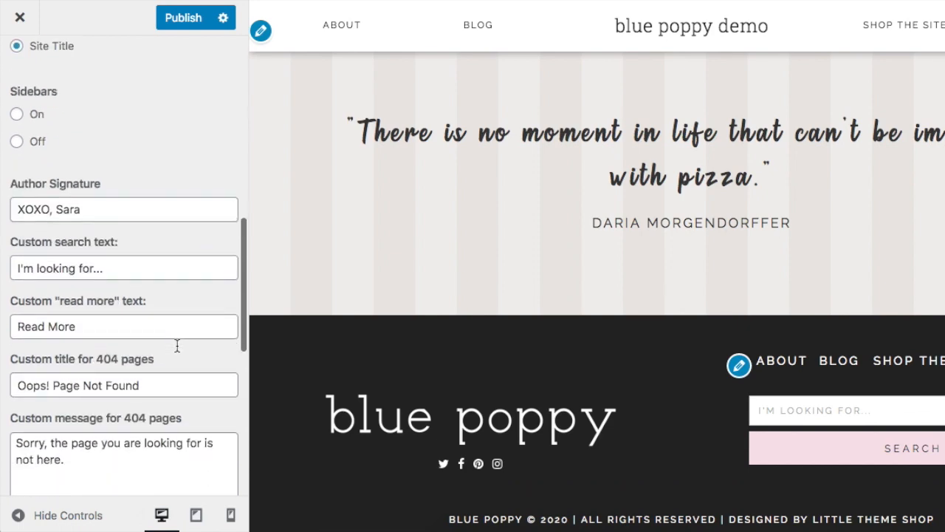
{"action": "scroll", "scroll_direction": "down", "scroll_amount": 3}
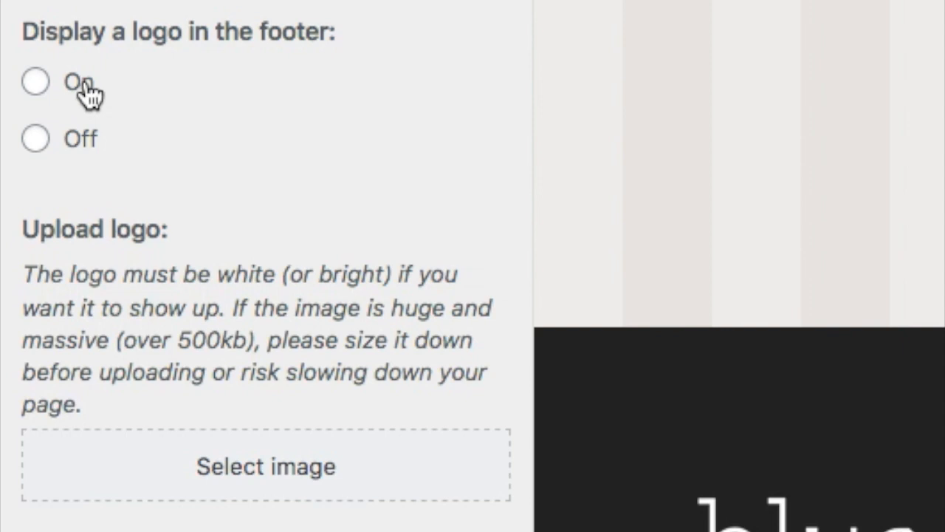
{"action": "mouse_move", "coordinate": [88, 140]}
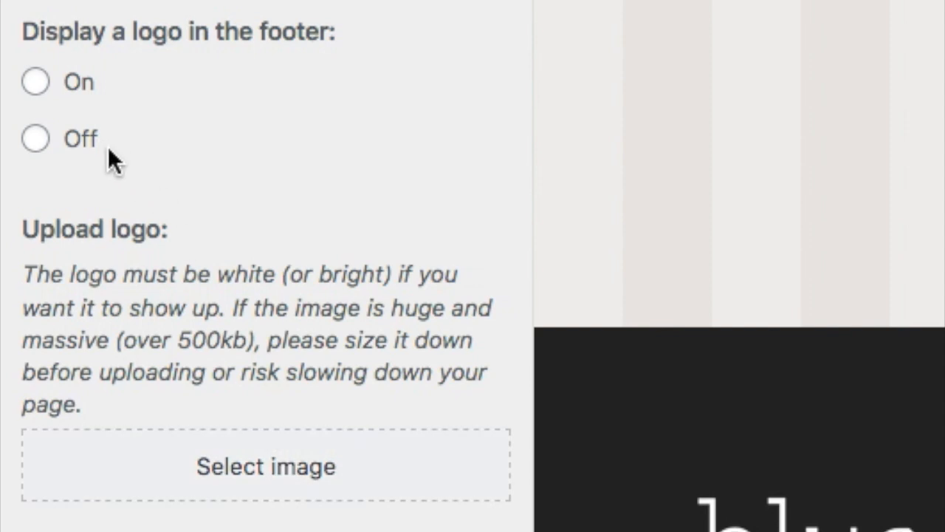
{"action": "left_click", "coordinate": [36, 138]}
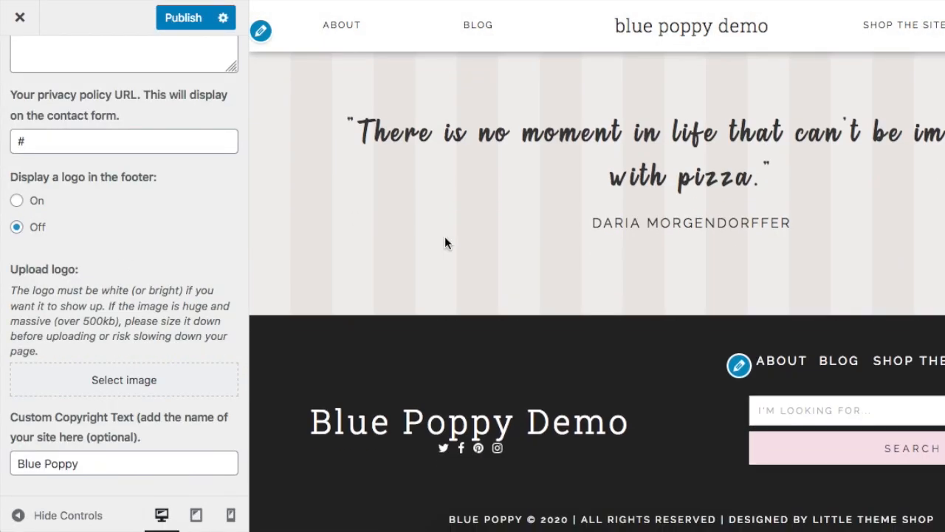
{"action": "mouse_move", "coordinate": [561, 420]}
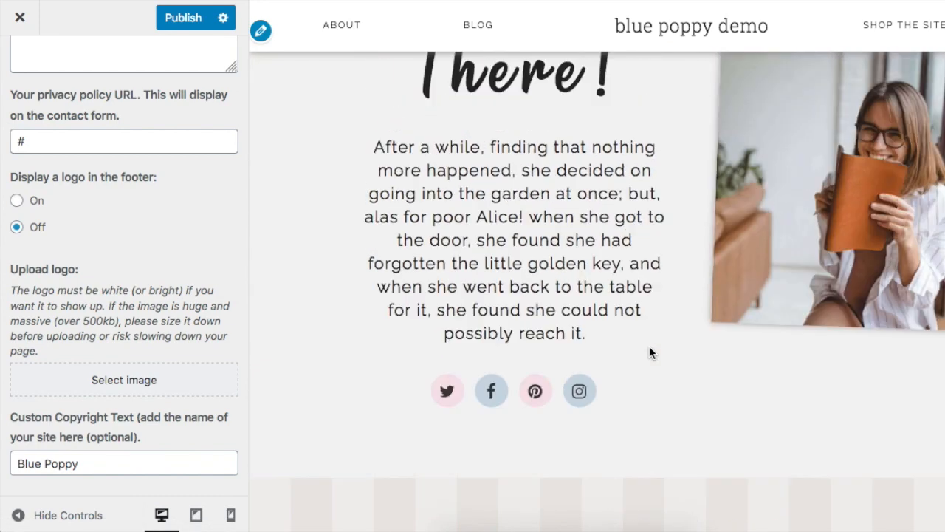
Step: Open the Layout panel under Blue Poppy Homepage Sections
{"action": "left_click", "coordinate": [20, 65]}
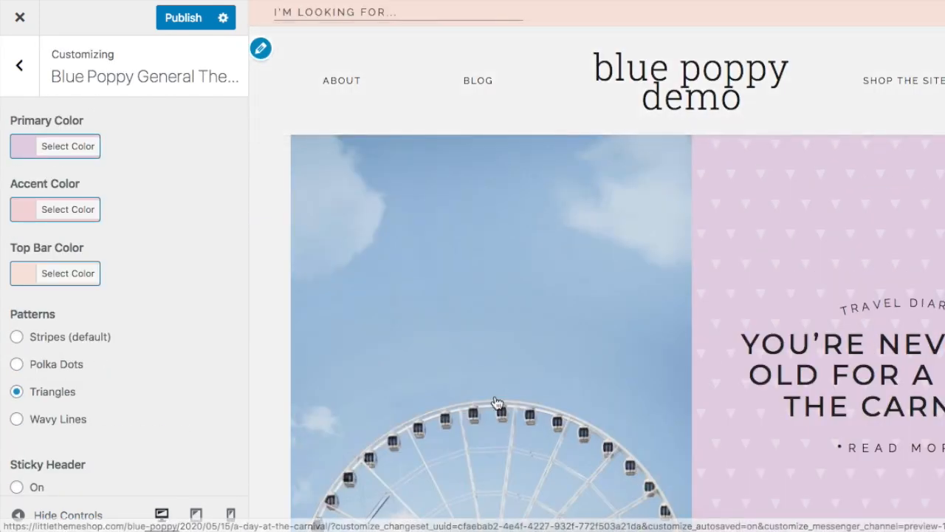
{"action": "left_click", "coordinate": [20, 65]}
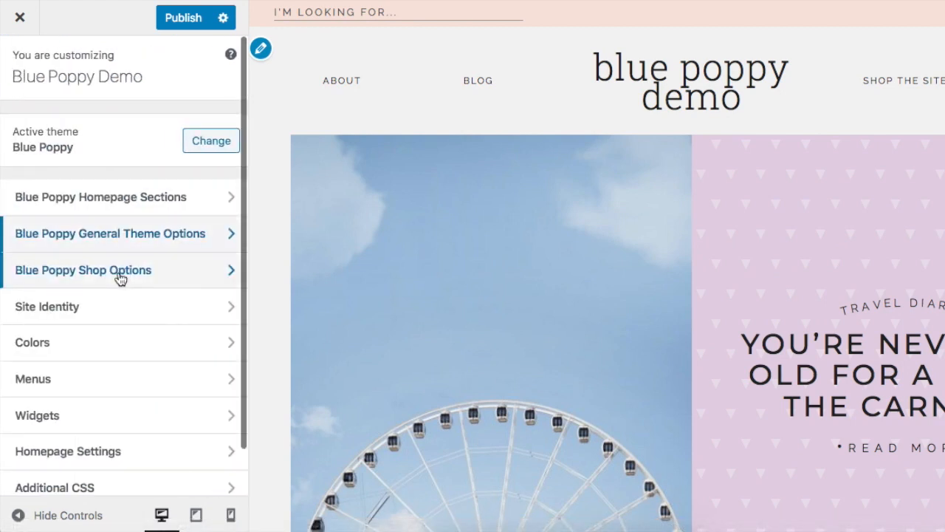
{"action": "mouse_move", "coordinate": [140, 207]}
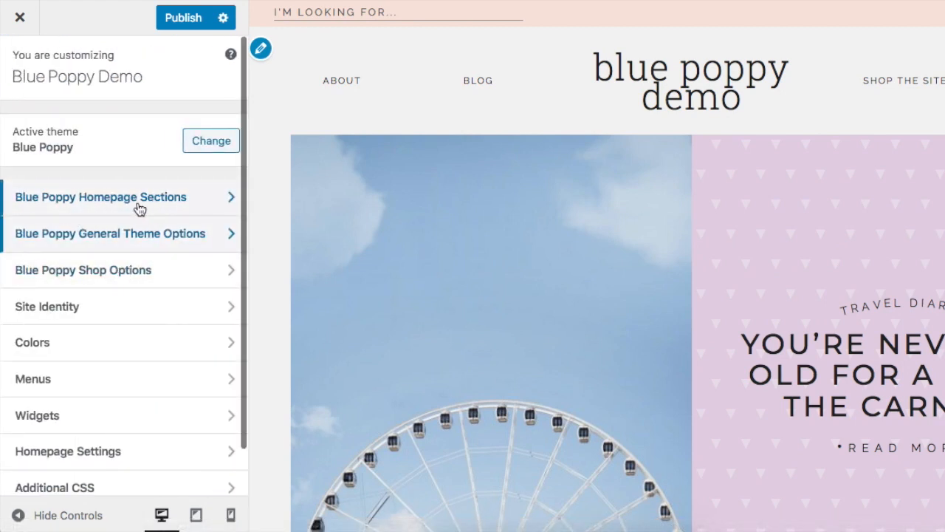
{"action": "left_click", "coordinate": [100, 196]}
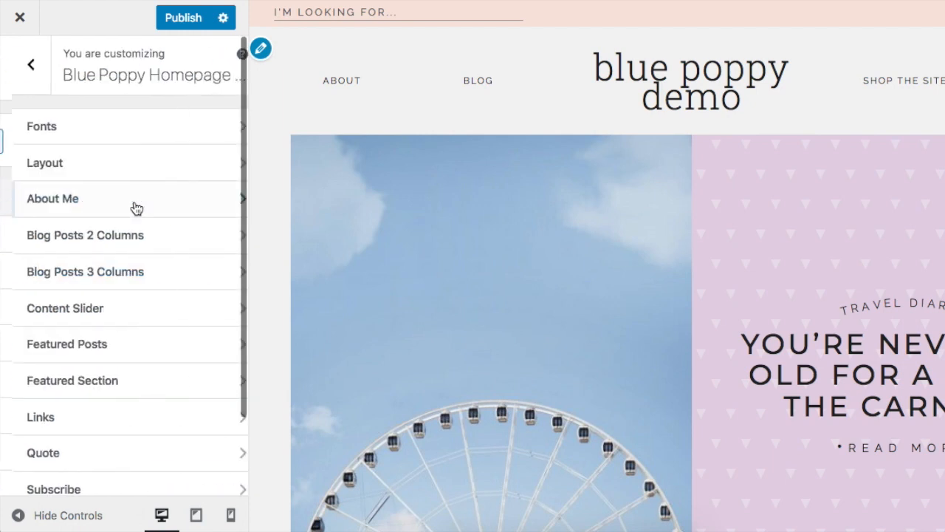
{"action": "left_click", "coordinate": [44, 162]}
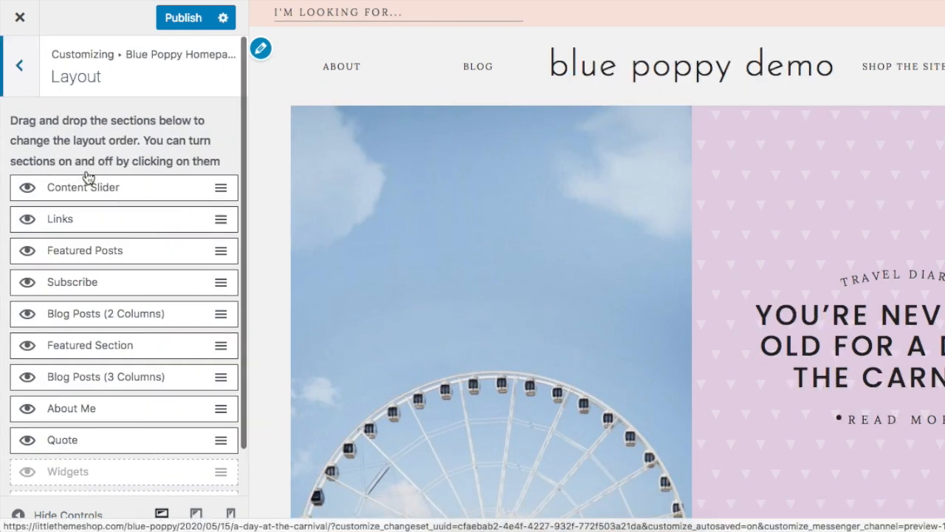
Step: Switch off Content Slider via its eye icon and drag Featured Section to the list top
{"action": "left_click", "coordinate": [20, 64]}
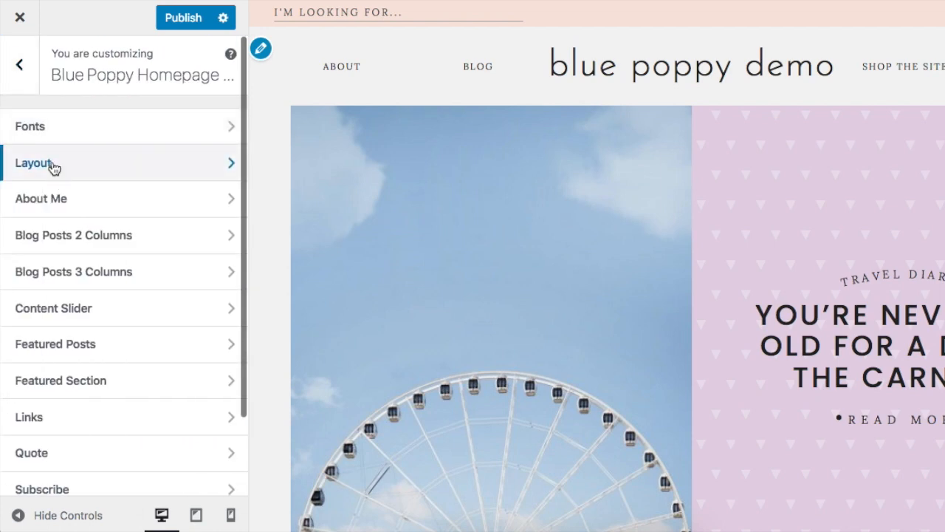
{"action": "left_click", "coordinate": [118, 162]}
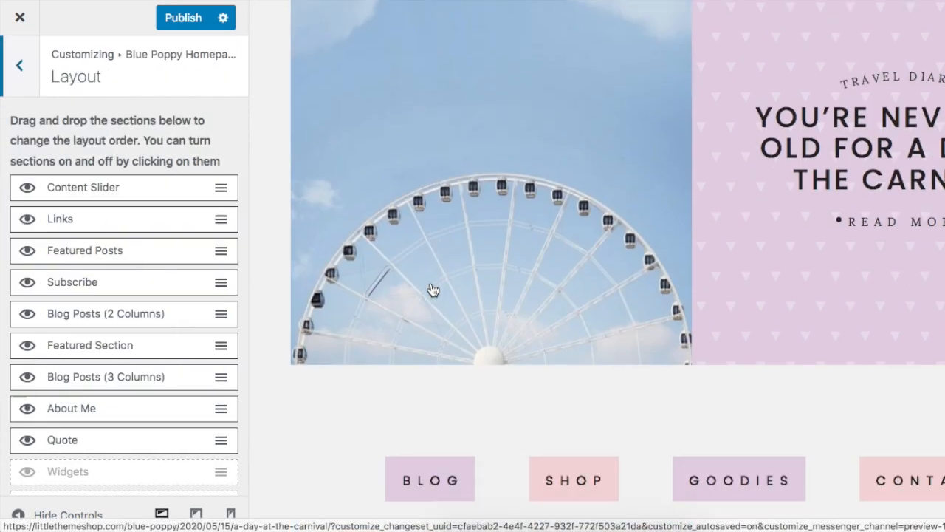
{"action": "scroll", "scroll_direction": "up", "scroll_amount": 3}
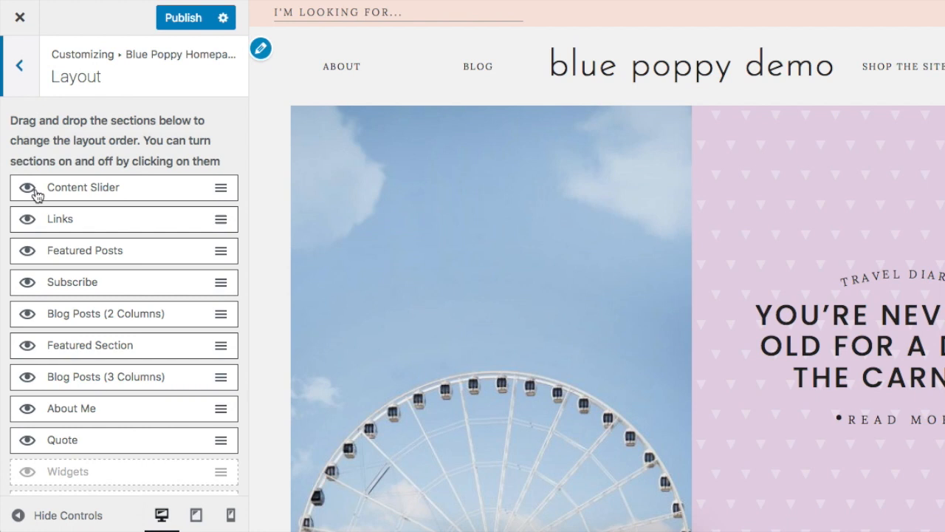
{"action": "left_click", "coordinate": [27, 187]}
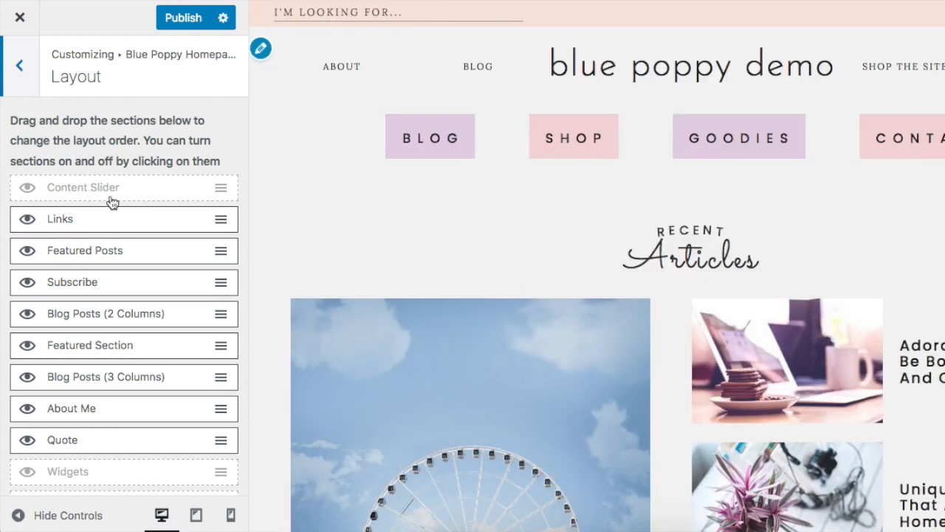
{"action": "mouse_move", "coordinate": [96, 254]}
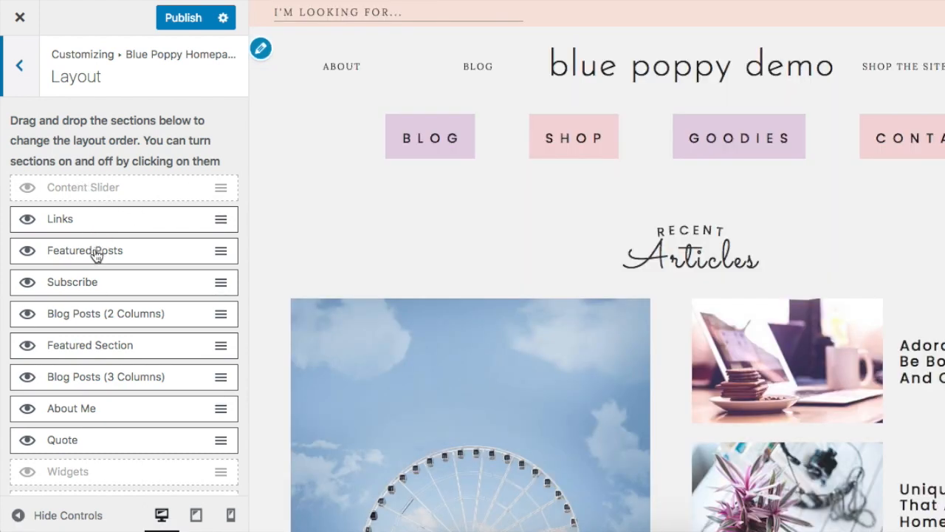
{"action": "mouse_move", "coordinate": [90, 340]}
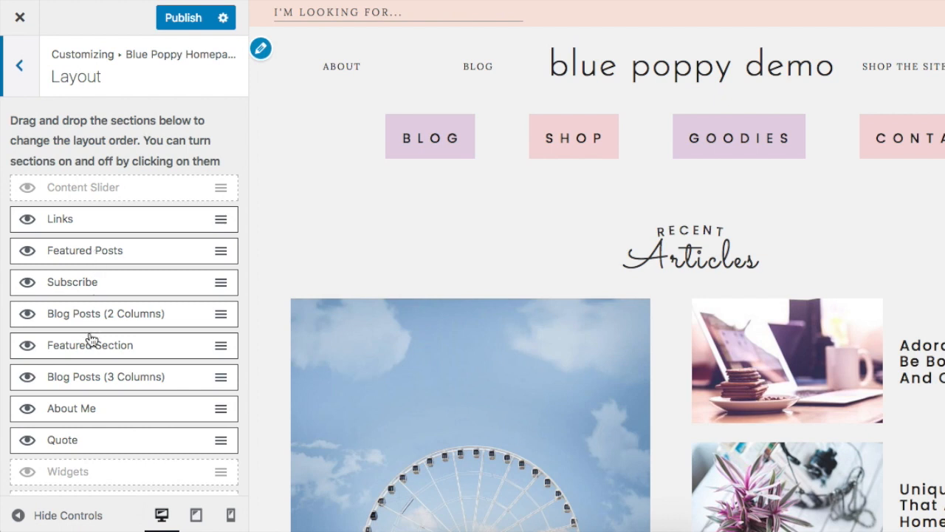
{"action": "mouse_move", "coordinate": [96, 352]}
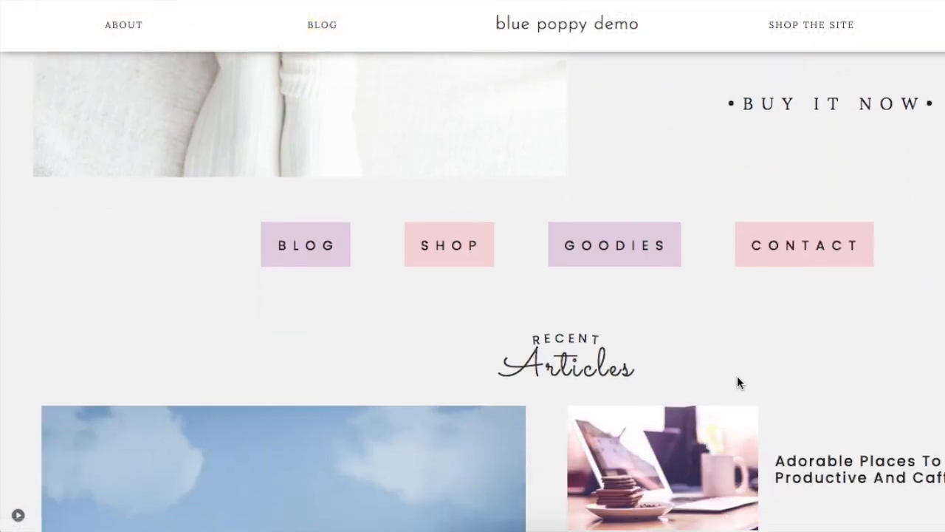
{"action": "scroll", "scroll_direction": "down", "scroll_amount": 3}
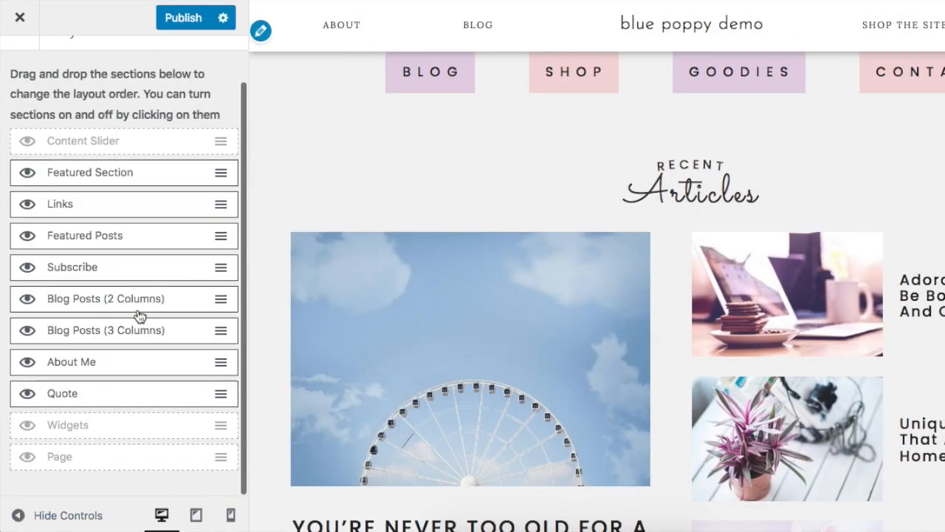
Step: Open the Featured Section panel and scroll down to its background Color Control
{"action": "left_click", "coordinate": [90, 172]}
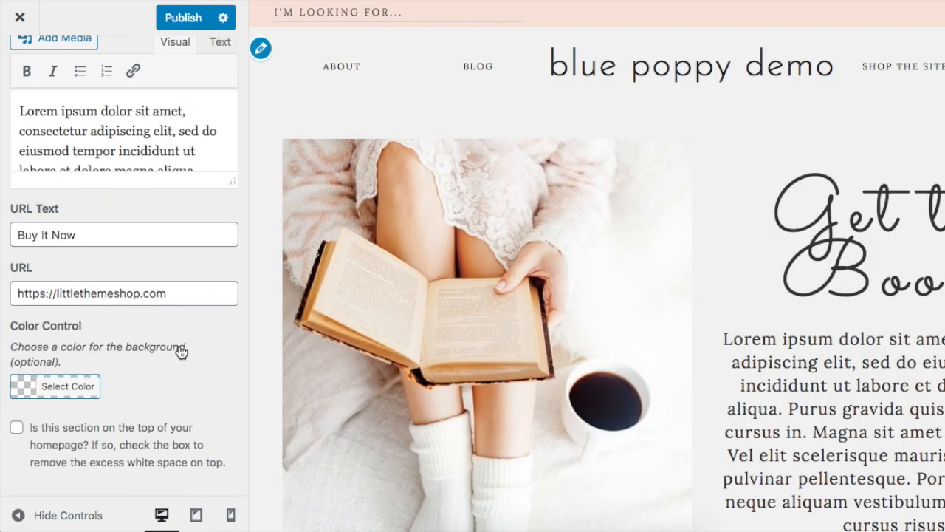
{"action": "left_click", "coordinate": [20, 65]}
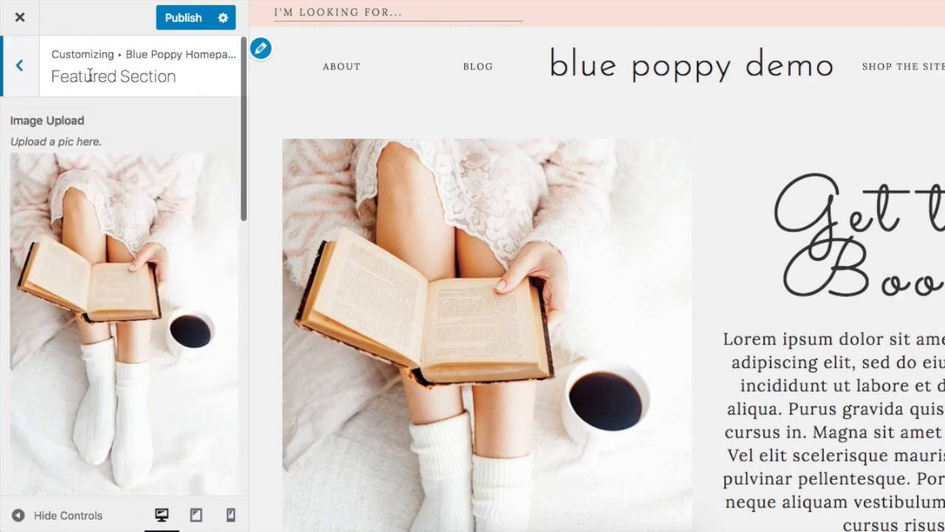
{"action": "scroll", "scroll_direction": "down", "scroll_amount": 3}
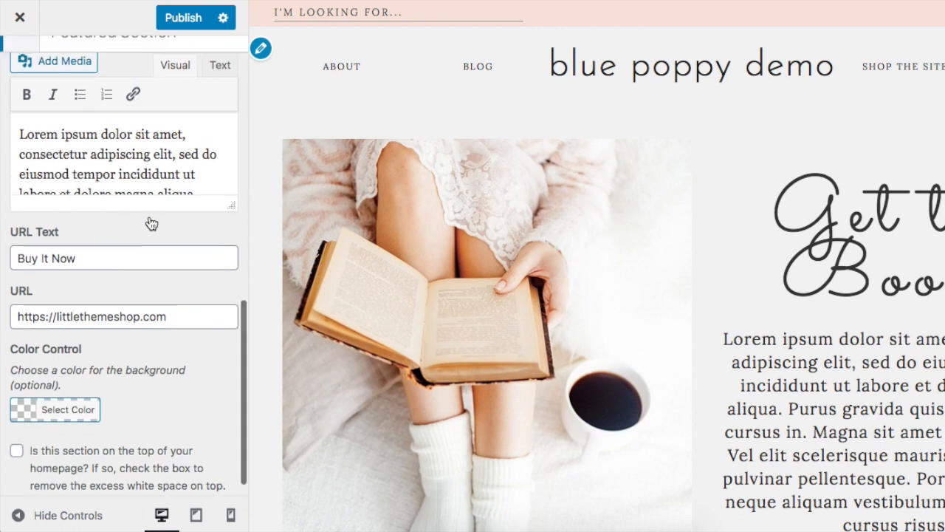
{"action": "scroll", "scroll_direction": "up", "scroll_amount": 3}
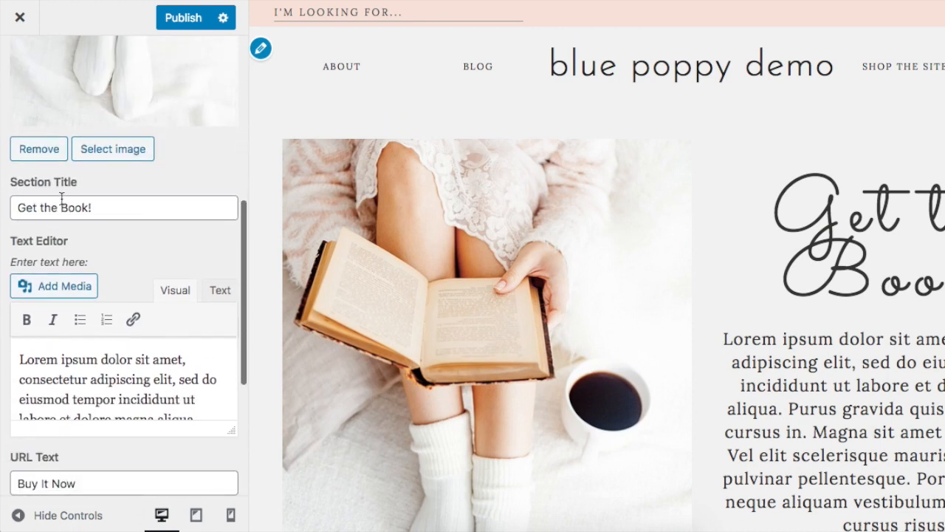
{"action": "scroll", "scroll_direction": "down", "scroll_amount": 3}
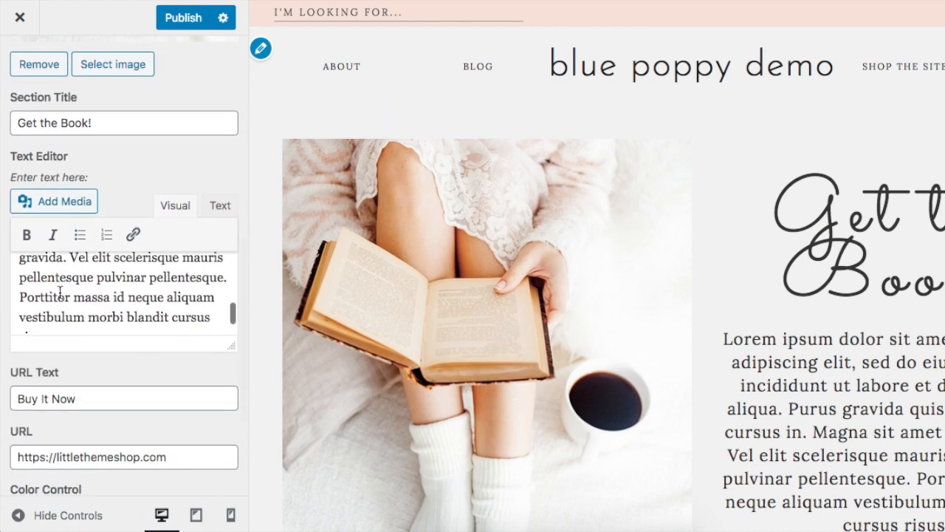
{"action": "scroll", "scroll_direction": "down", "scroll_amount": 3}
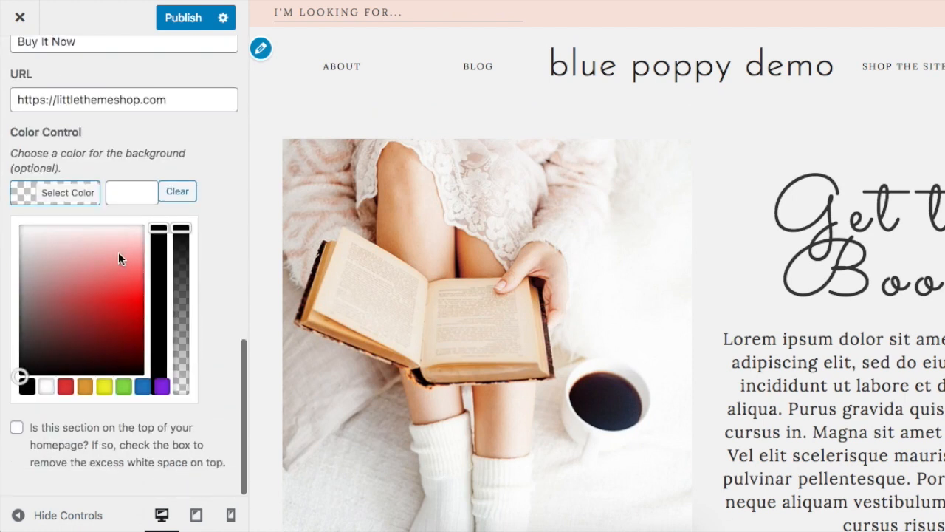
Step: Set the Featured Section background to pale yellow at about 0.55 opacity, then go back
{"action": "left_click", "coordinate": [84, 244]}
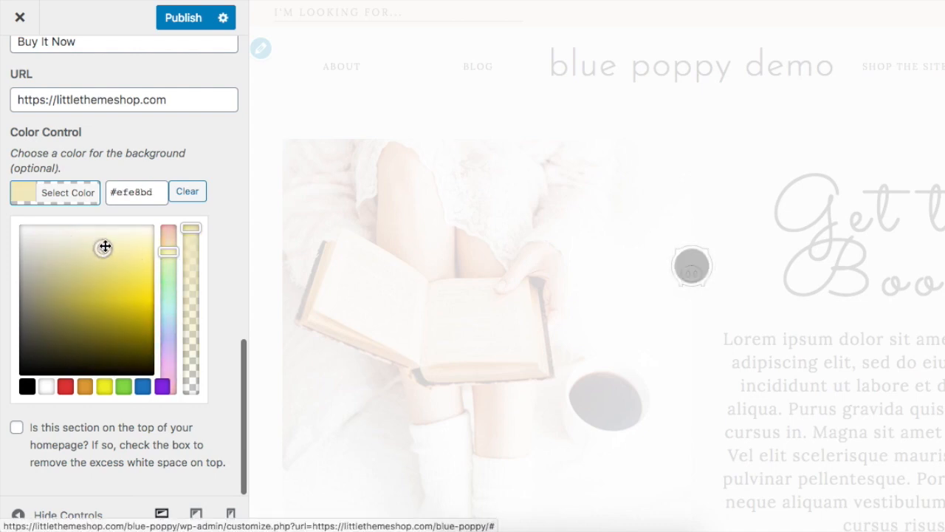
{"action": "left_click_drag", "start_coordinate": [105, 246], "coordinate": [120, 242]}
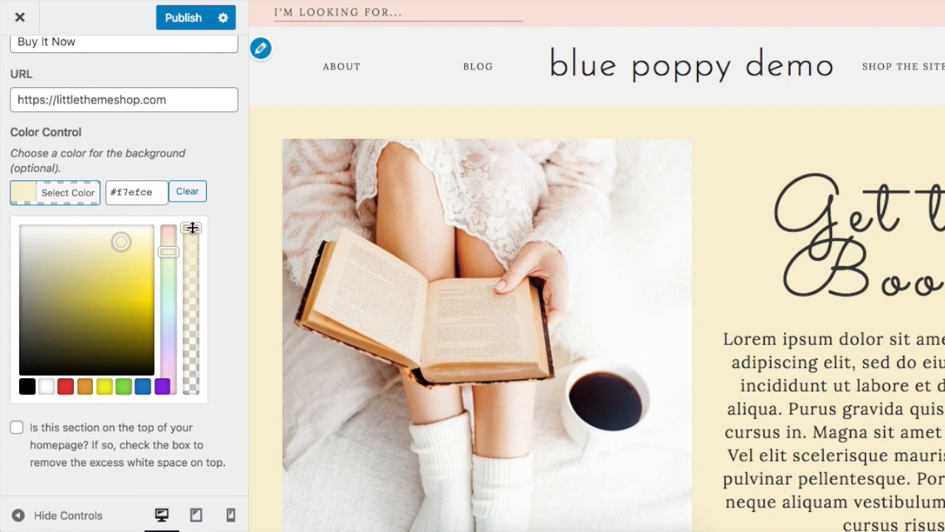
{"action": "left_click_drag", "start_coordinate": [223, 251], "coordinate": [223, 325]}
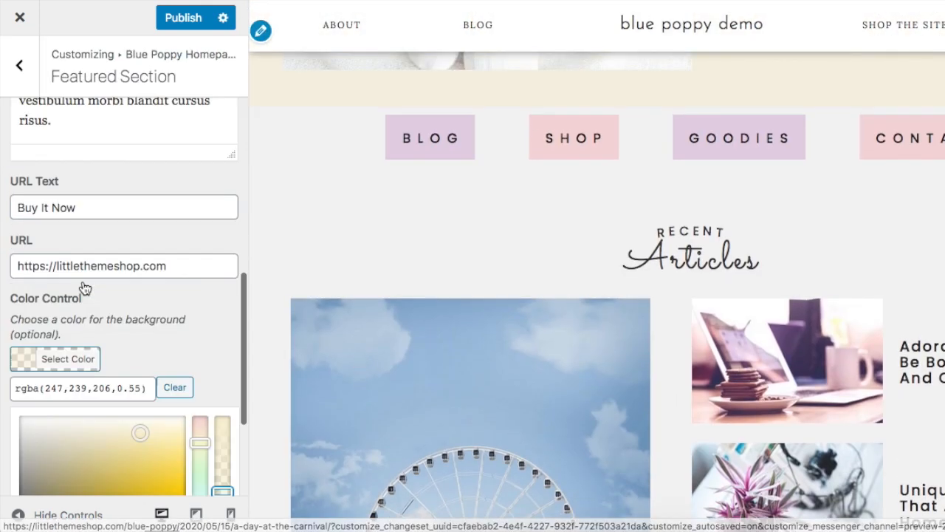
{"action": "left_click", "coordinate": [19, 65]}
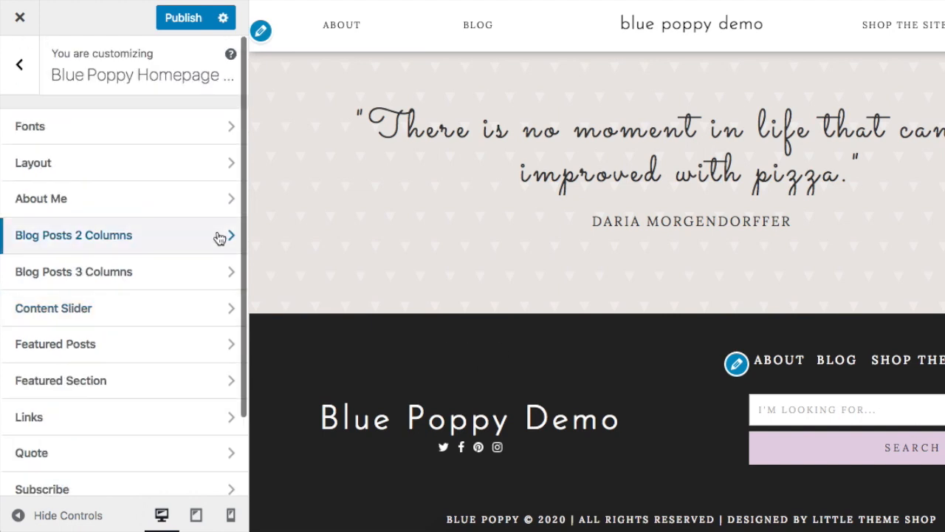
Step: Exit the Customizer and scroll the live homepage from Get the Book! down to the Poppy Diaries grid
{"action": "left_click", "coordinate": [20, 65]}
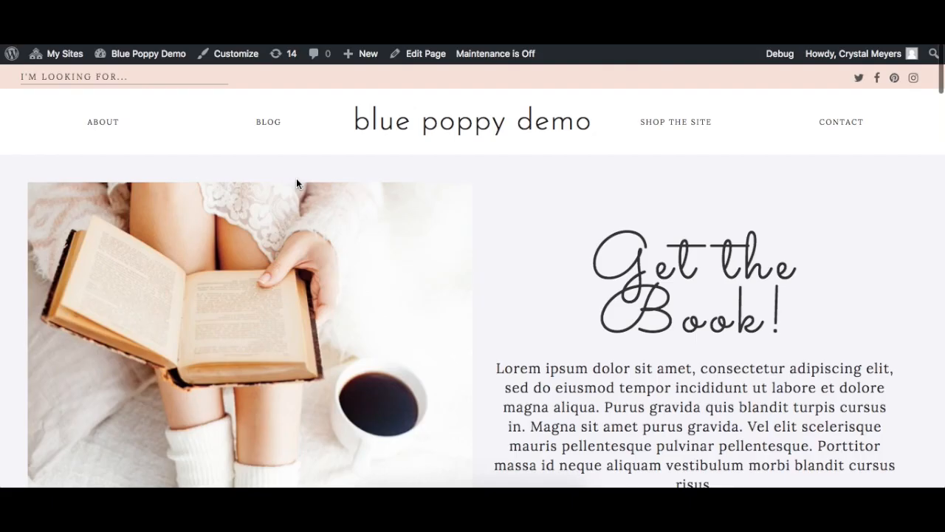
{"action": "scroll", "scroll_direction": "down", "scroll_amount": 3}
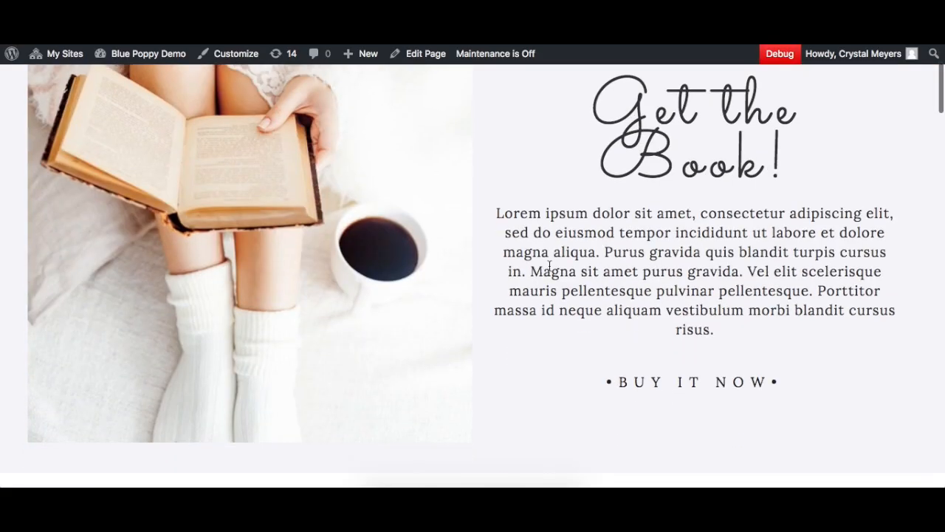
{"action": "scroll", "scroll_direction": "down", "scroll_amount": 3}
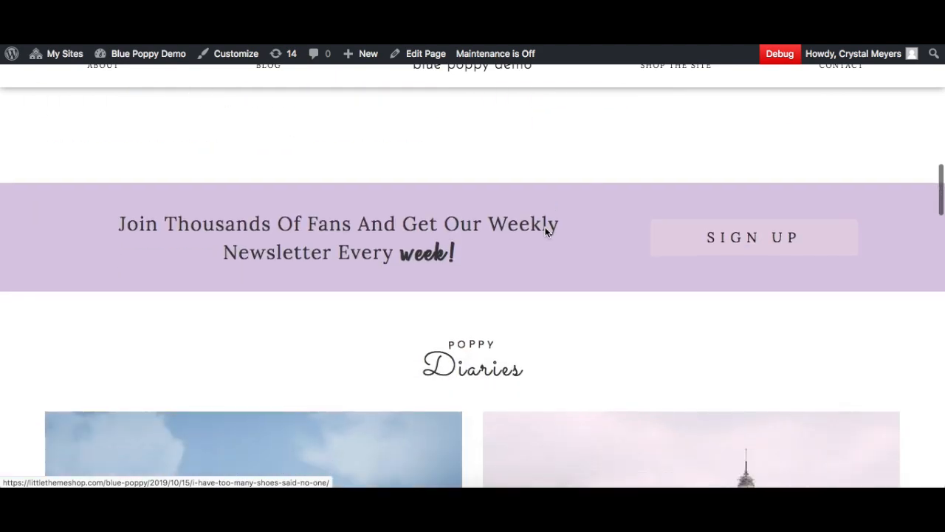
{"action": "scroll", "scroll_direction": "down", "scroll_amount": 3}
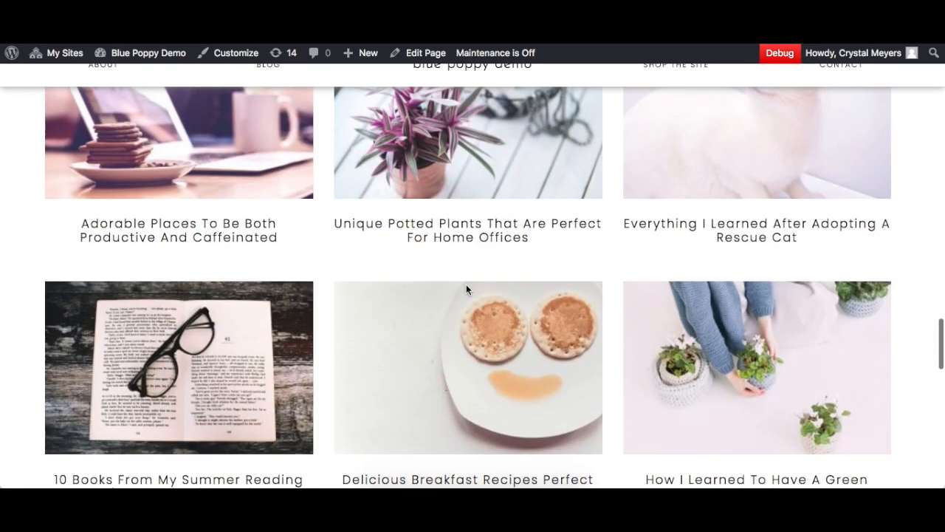
{"action": "scroll", "scroll_direction": "up", "scroll_amount": 3}
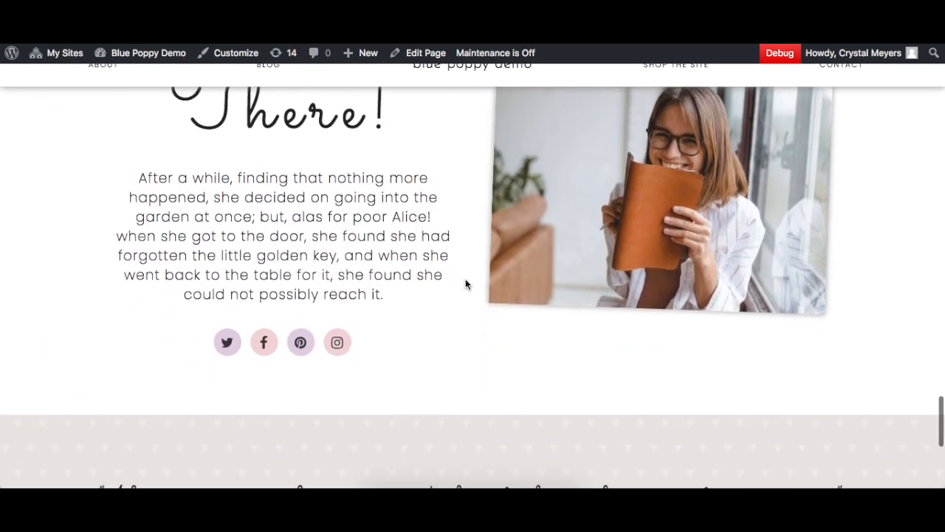
{"action": "scroll", "scroll_direction": "down", "scroll_amount": 3}
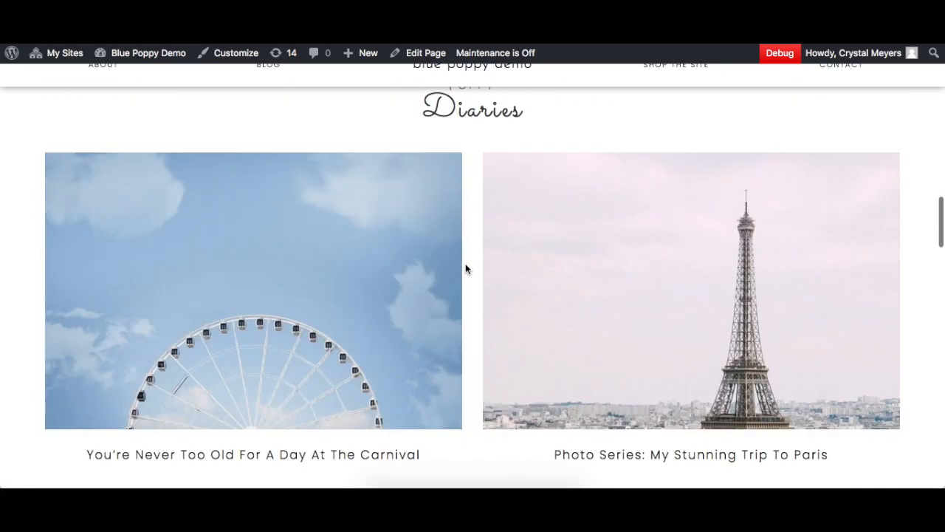
{"action": "scroll", "scroll_direction": "down", "scroll_amount": 3}
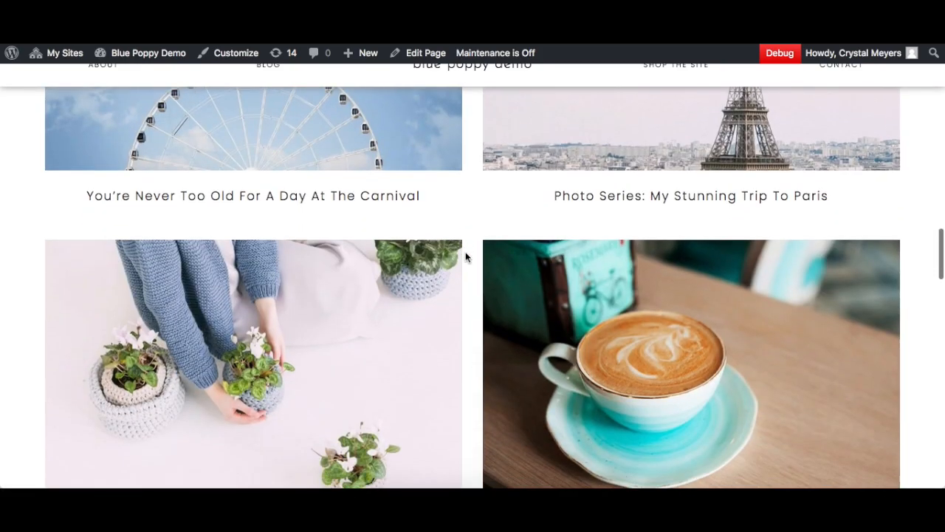